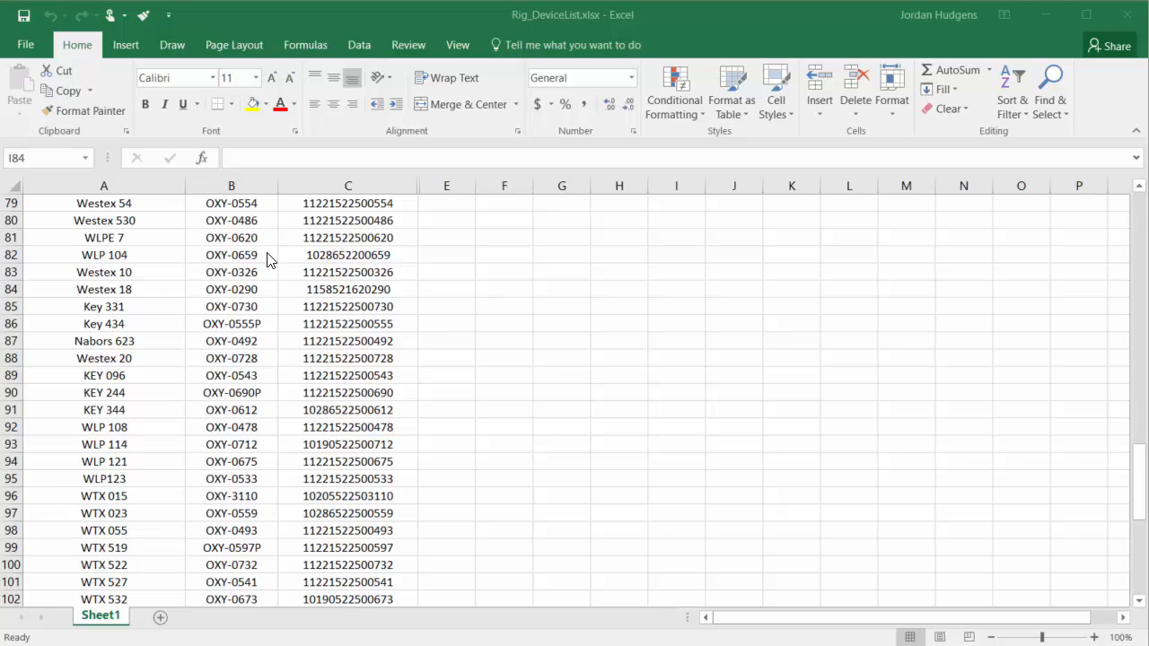
pyautogui.moveTo(282, 300)
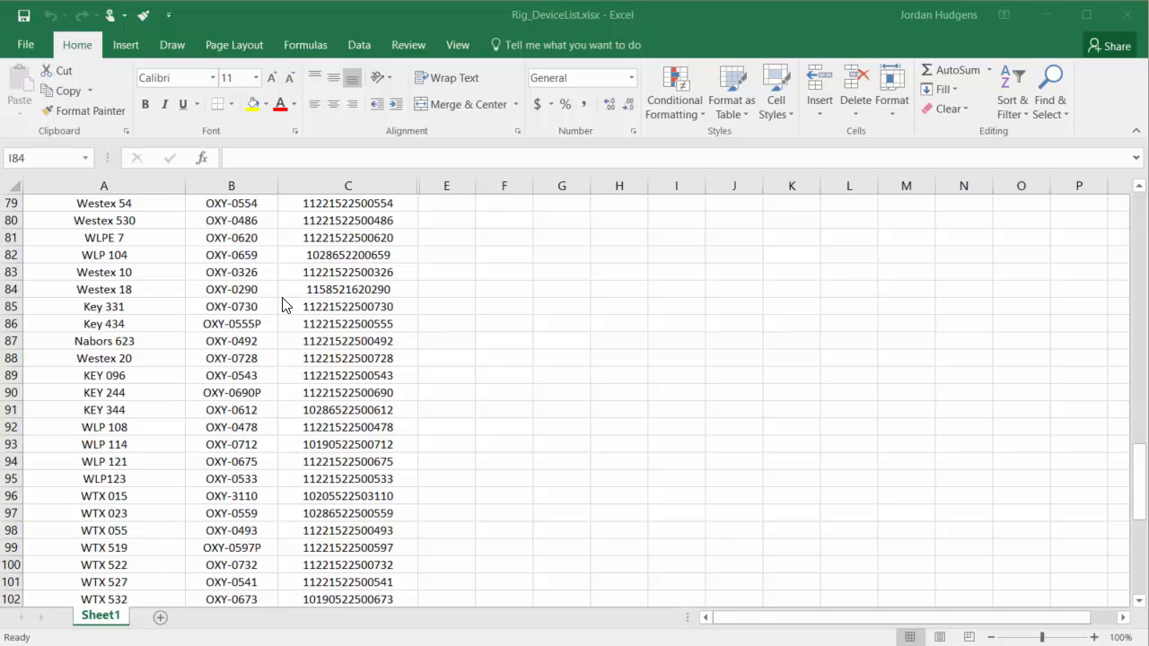
pyautogui.moveTo(279, 140)
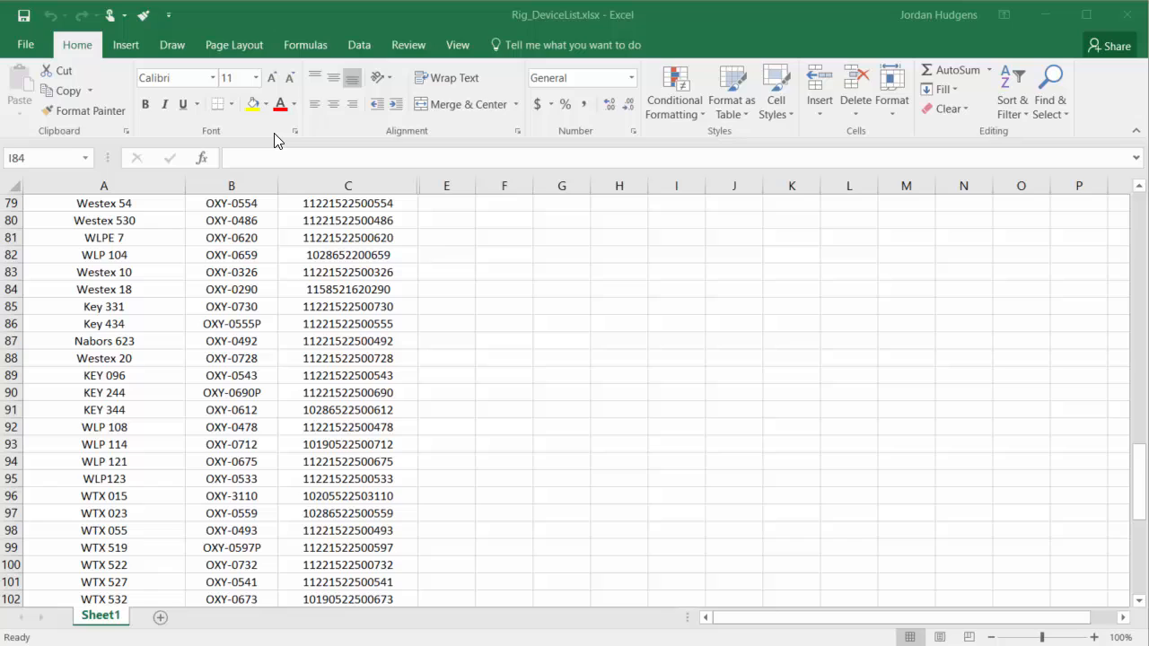
pyautogui.moveTo(277, 145)
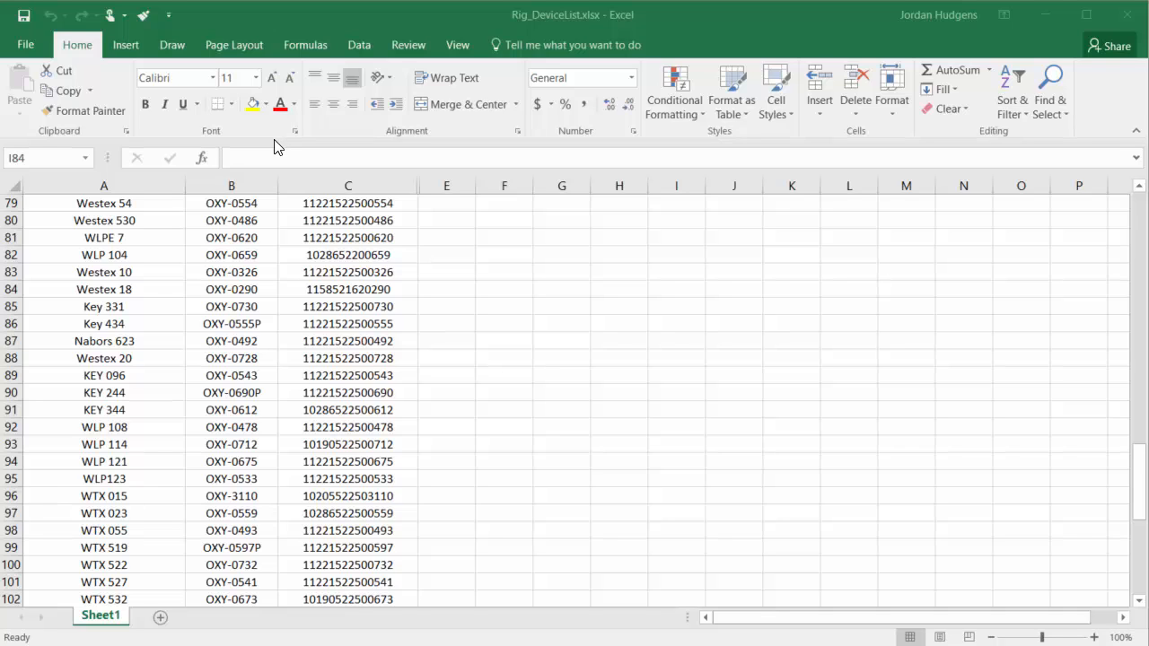
pyautogui.moveTo(498, 82)
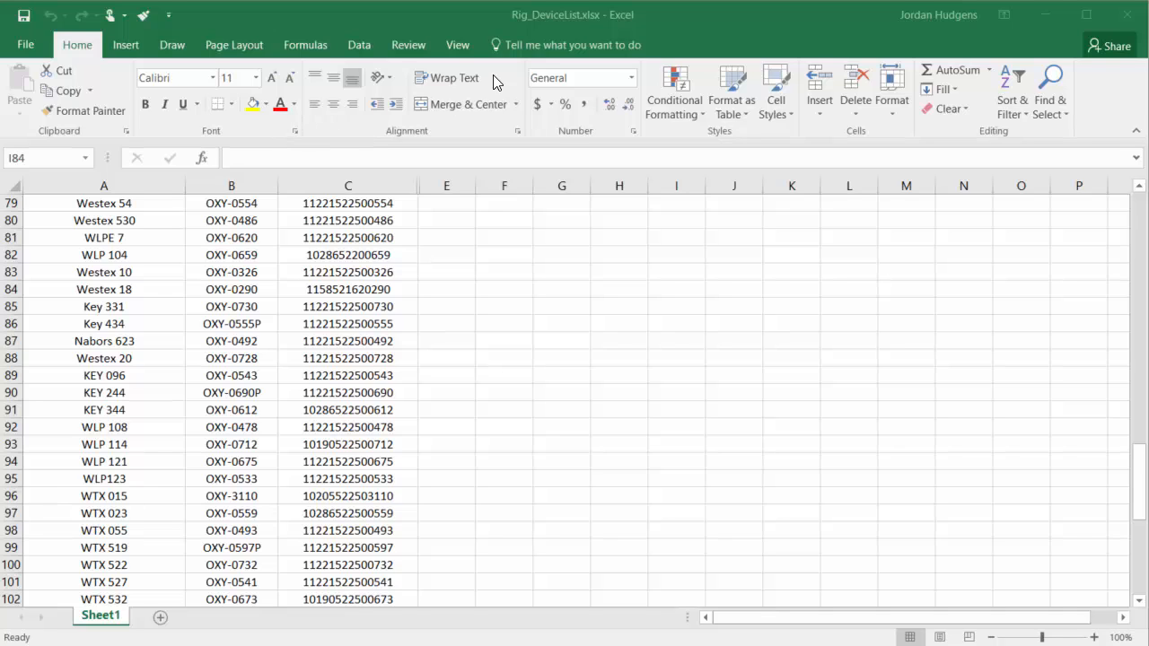
pyautogui.moveTo(884, 114)
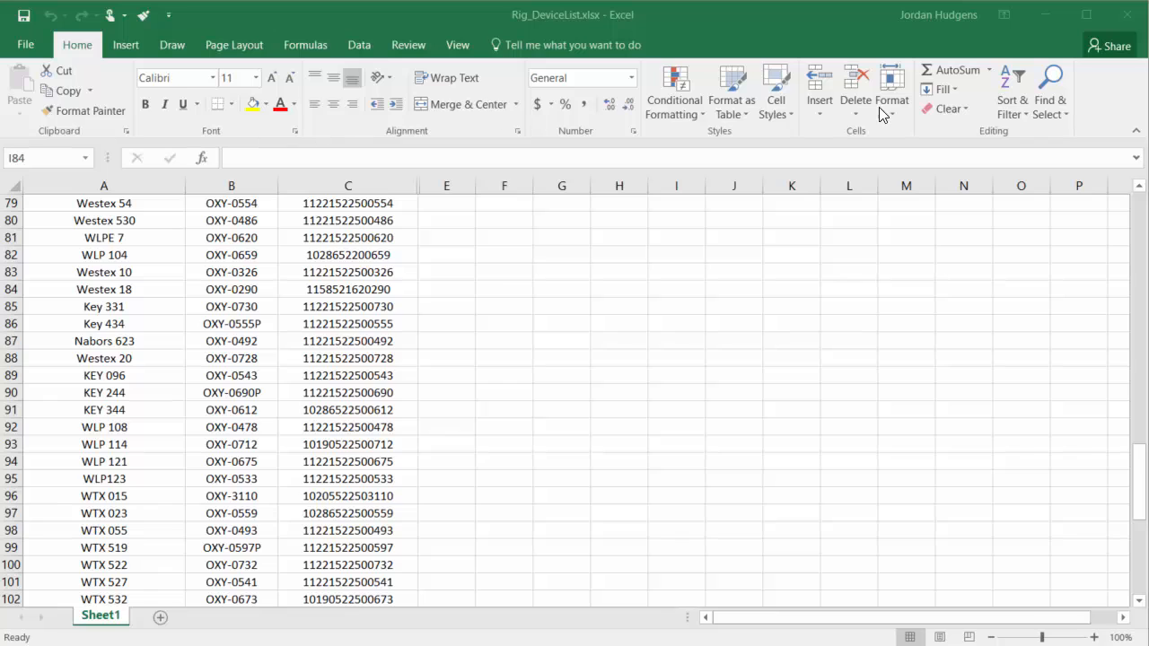
pyautogui.moveTo(60, 76)
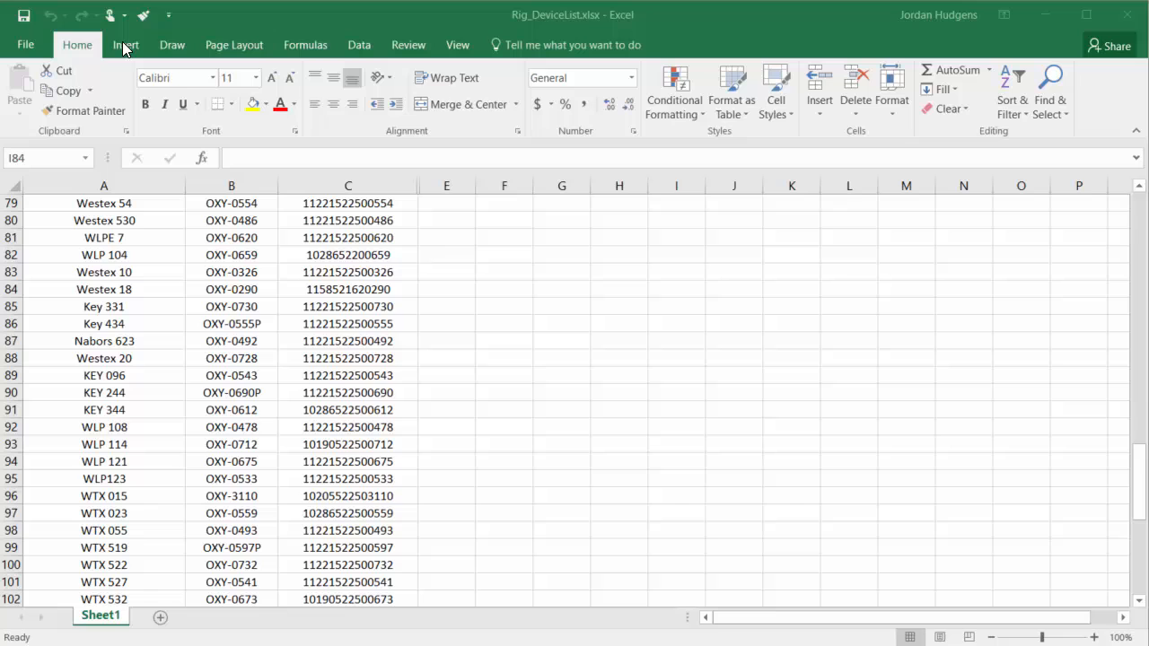
# Browse the Draw and Page Layout tabs, then return to the Home tab.
pyautogui.click(172, 44)
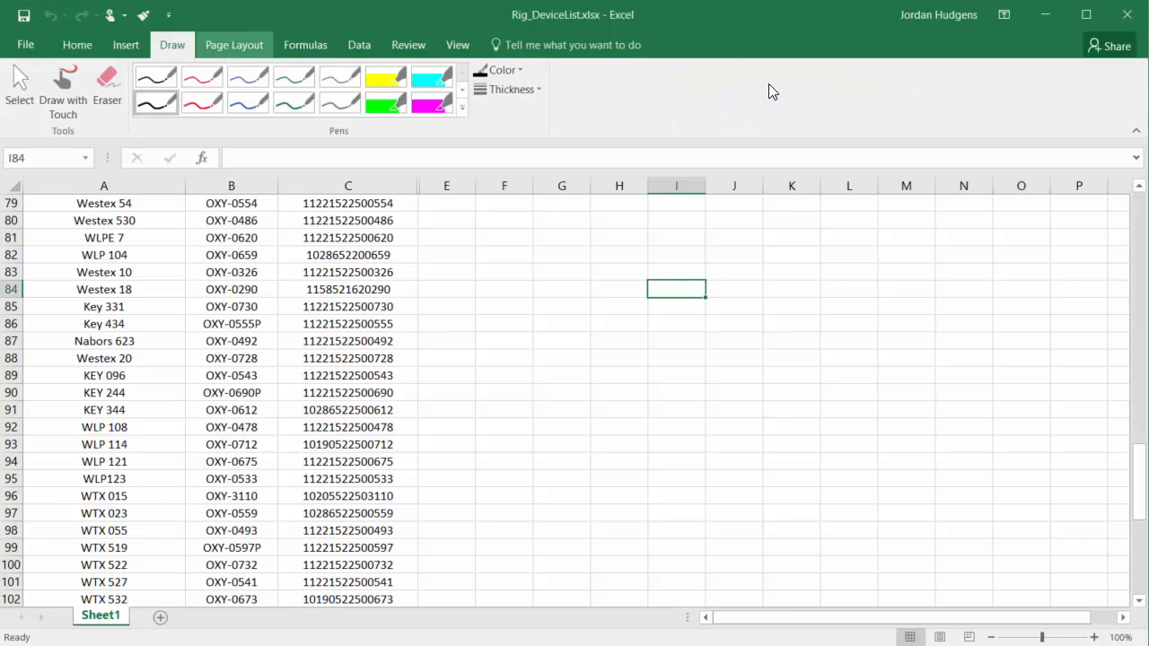
pyautogui.click(234, 45)
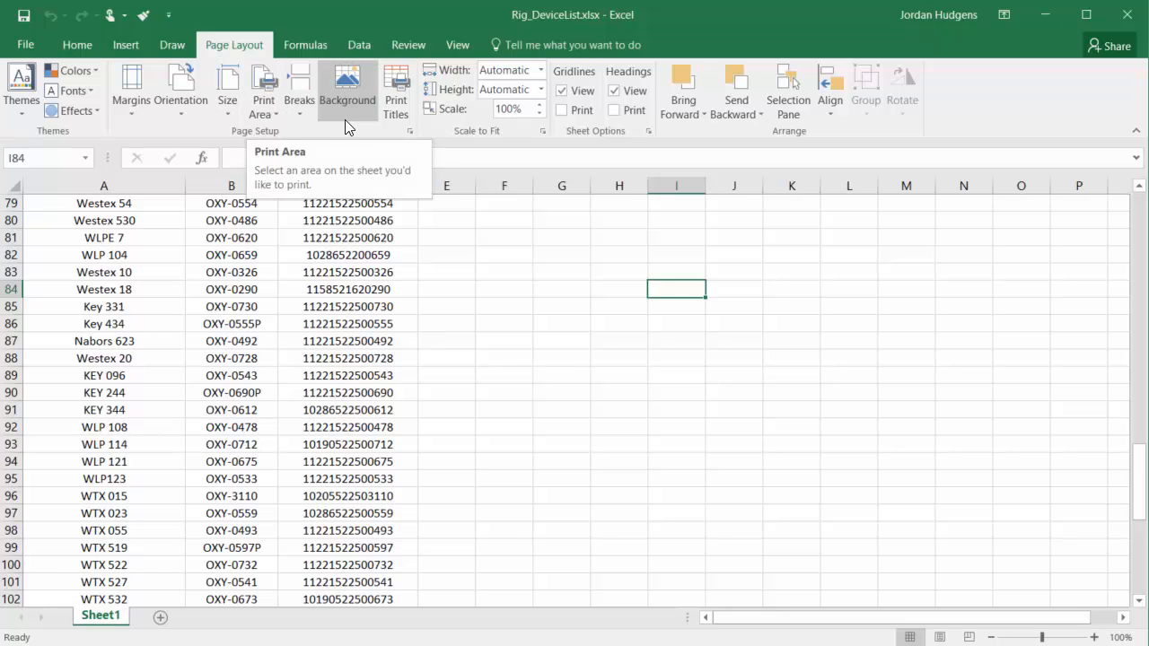
pyautogui.moveTo(227, 90)
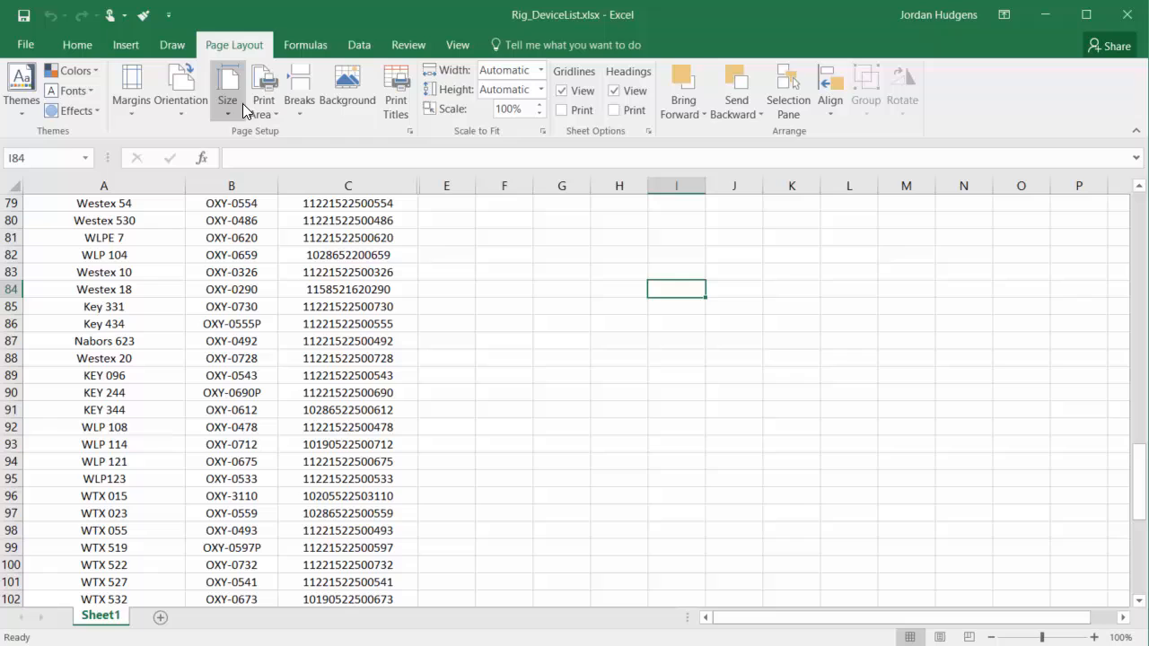
pyautogui.moveTo(312, 133)
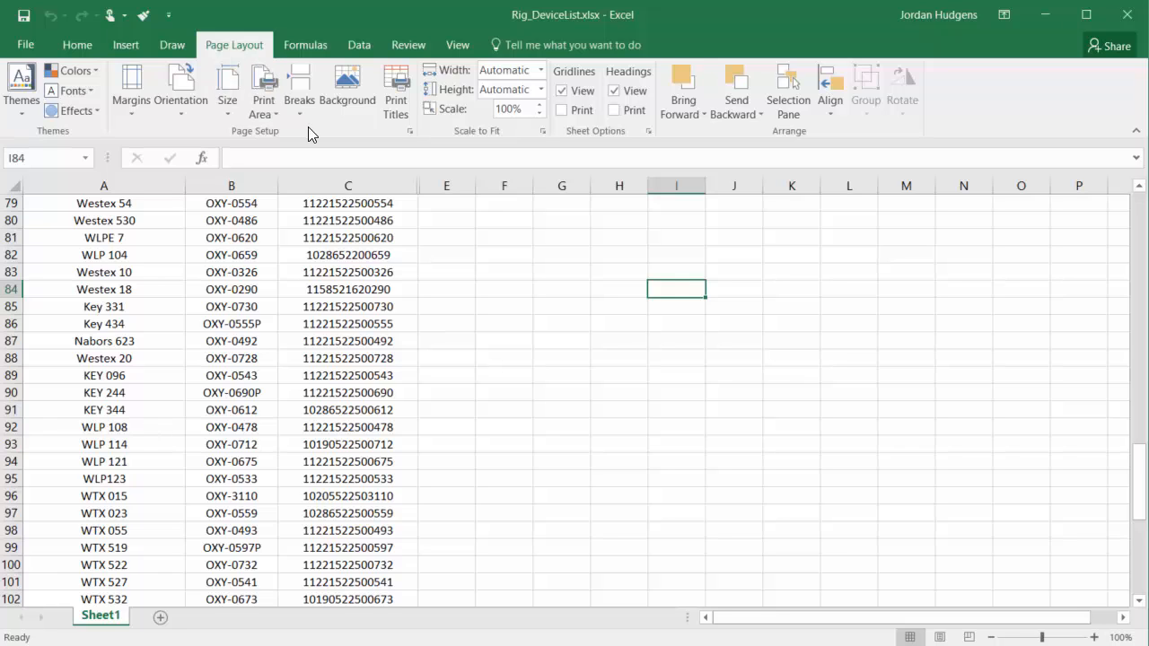
pyautogui.moveTo(330, 136)
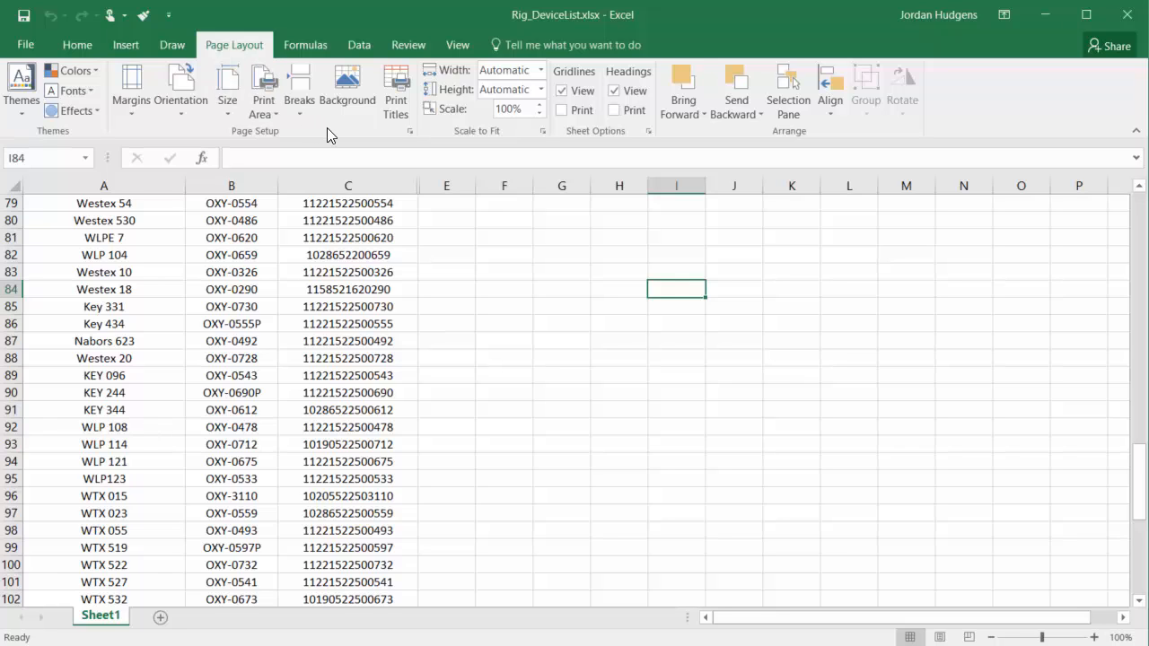
pyautogui.moveTo(263, 90)
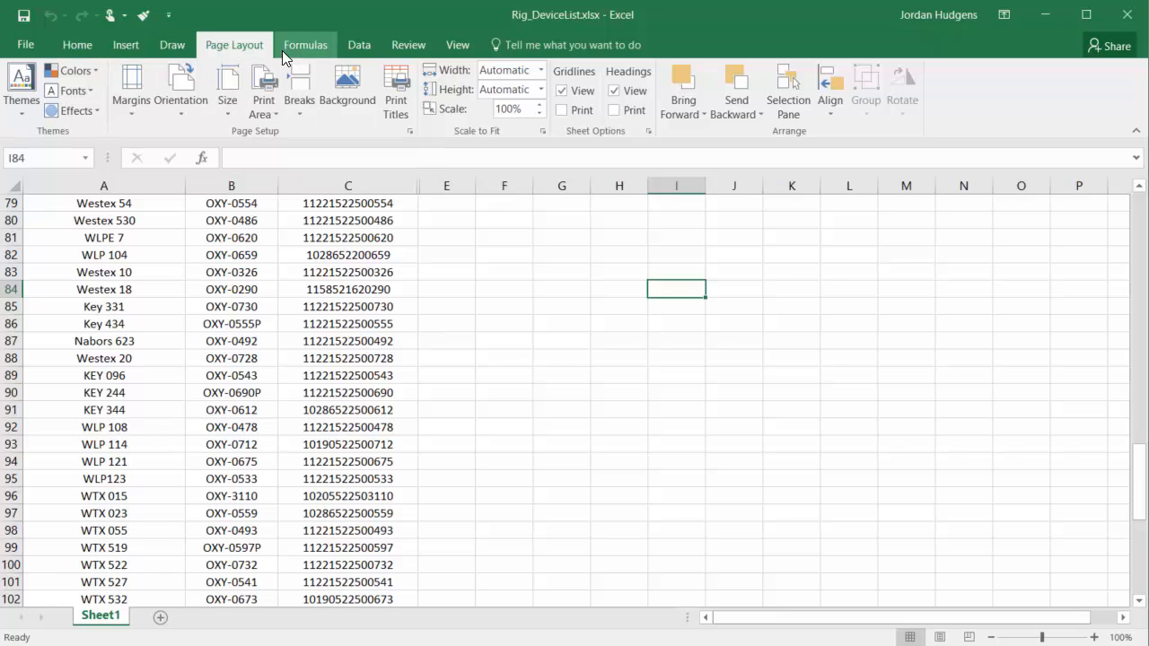
pyautogui.click(76, 44)
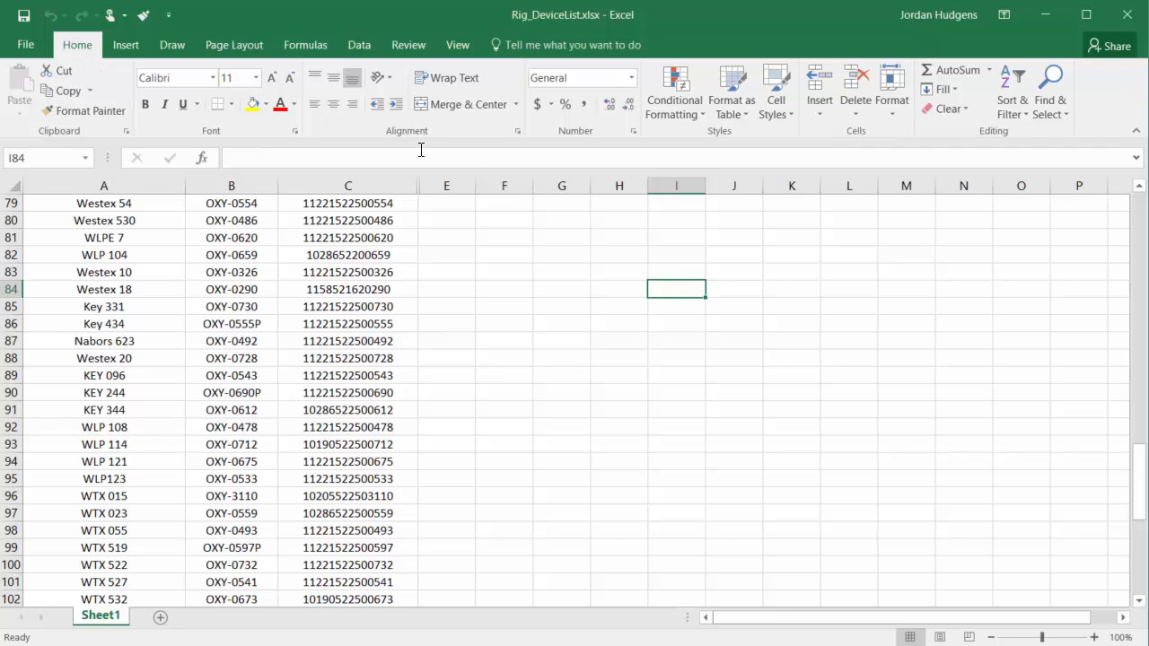
pyautogui.moveTo(333, 128)
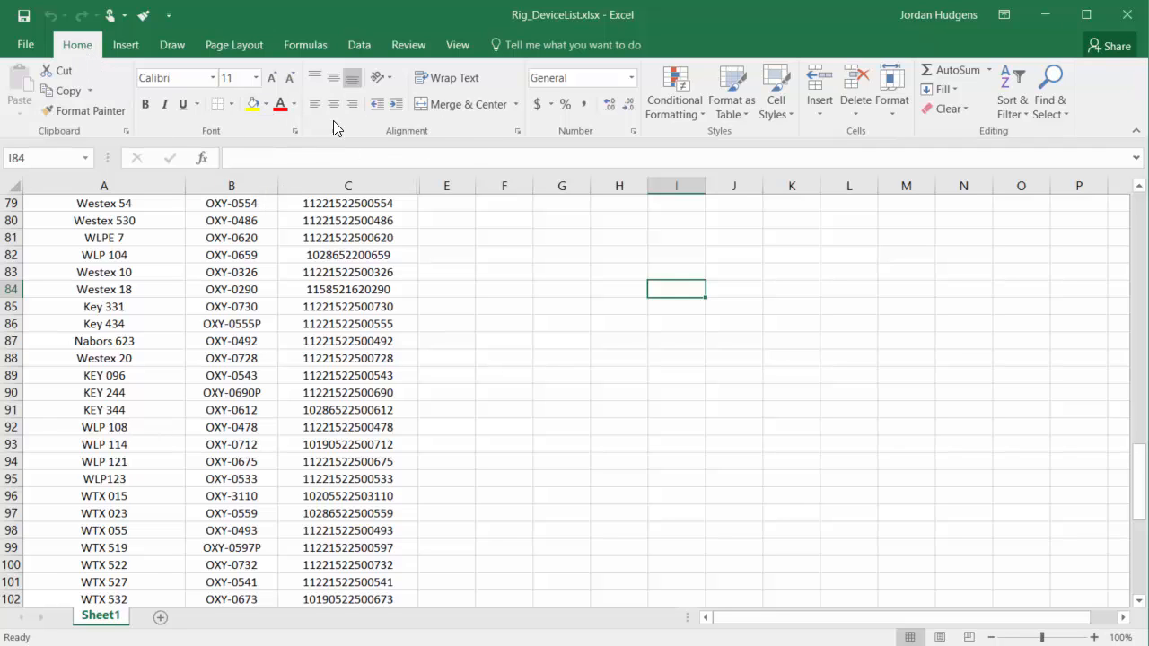
pyautogui.moveTo(332, 447)
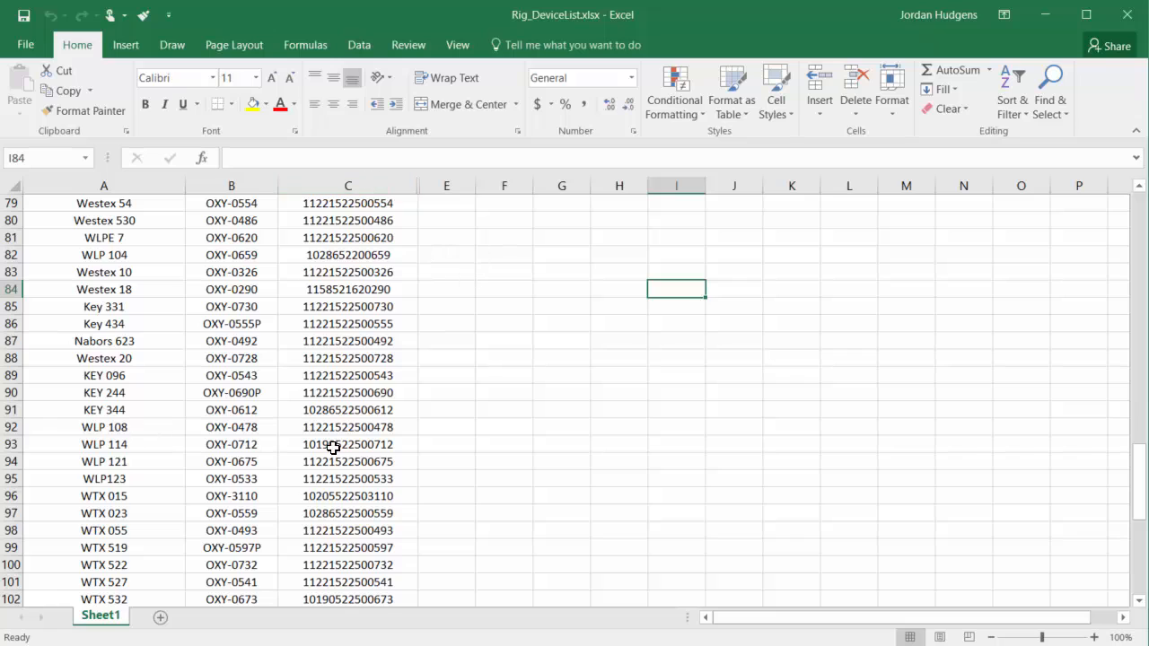
pyautogui.moveTo(395, 335)
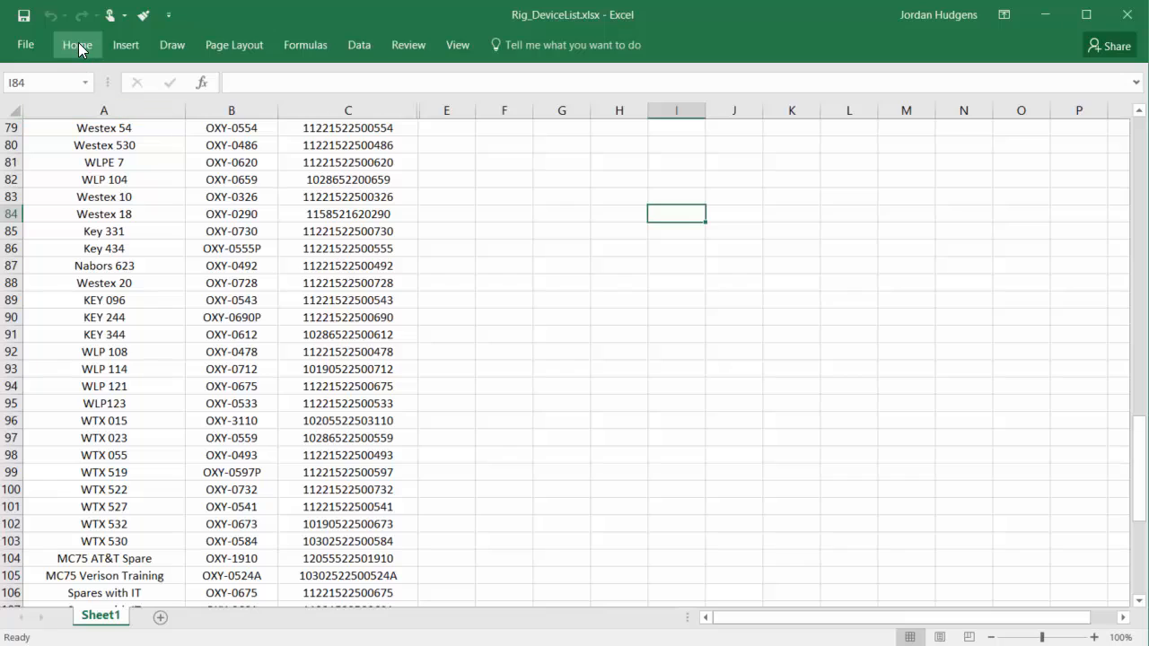
pyautogui.moveTo(112, 59)
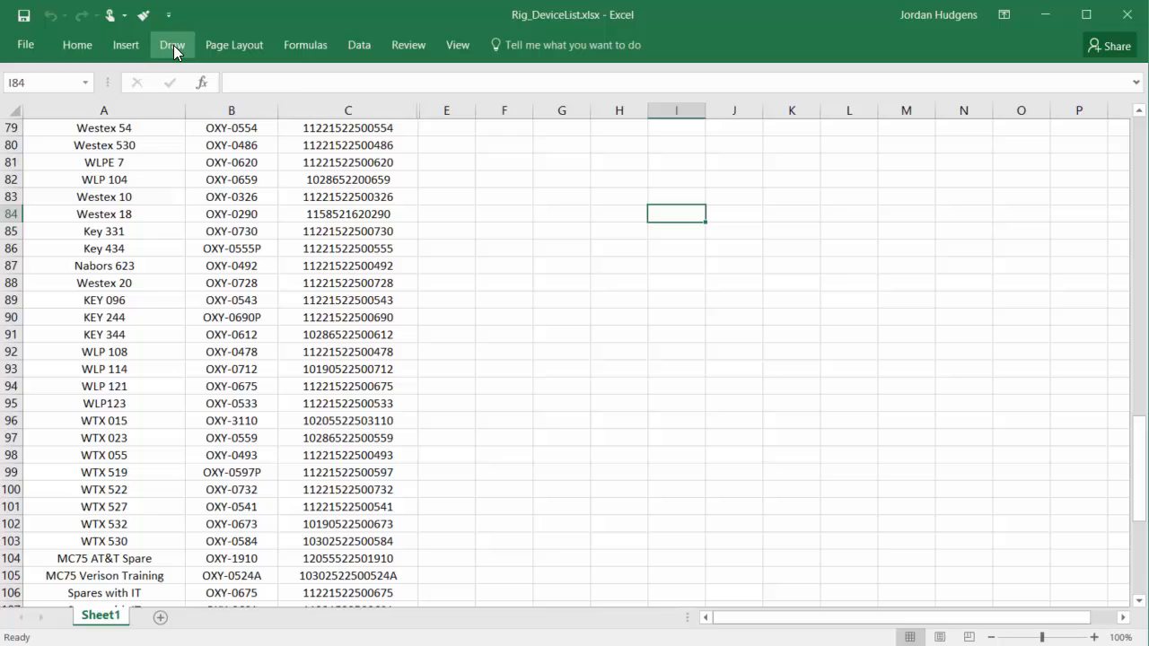
# Peek at the Draw tab on the collapsed ribbon, dismiss it, and select cell A1.
pyautogui.click(172, 45)
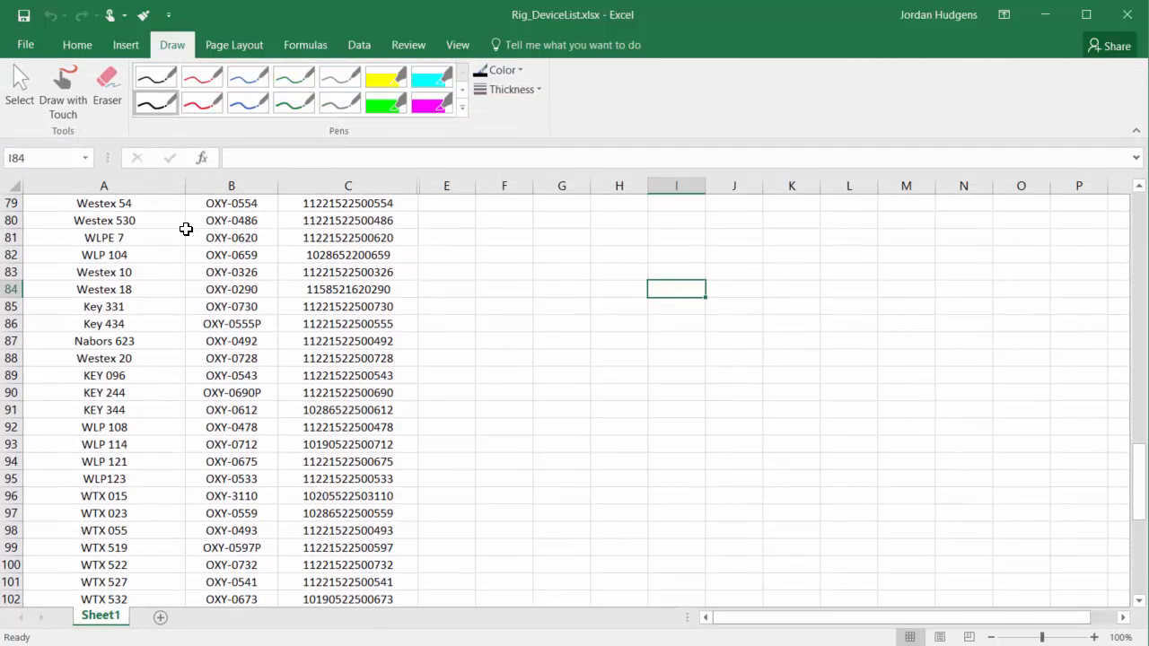
pyautogui.moveTo(149, 168)
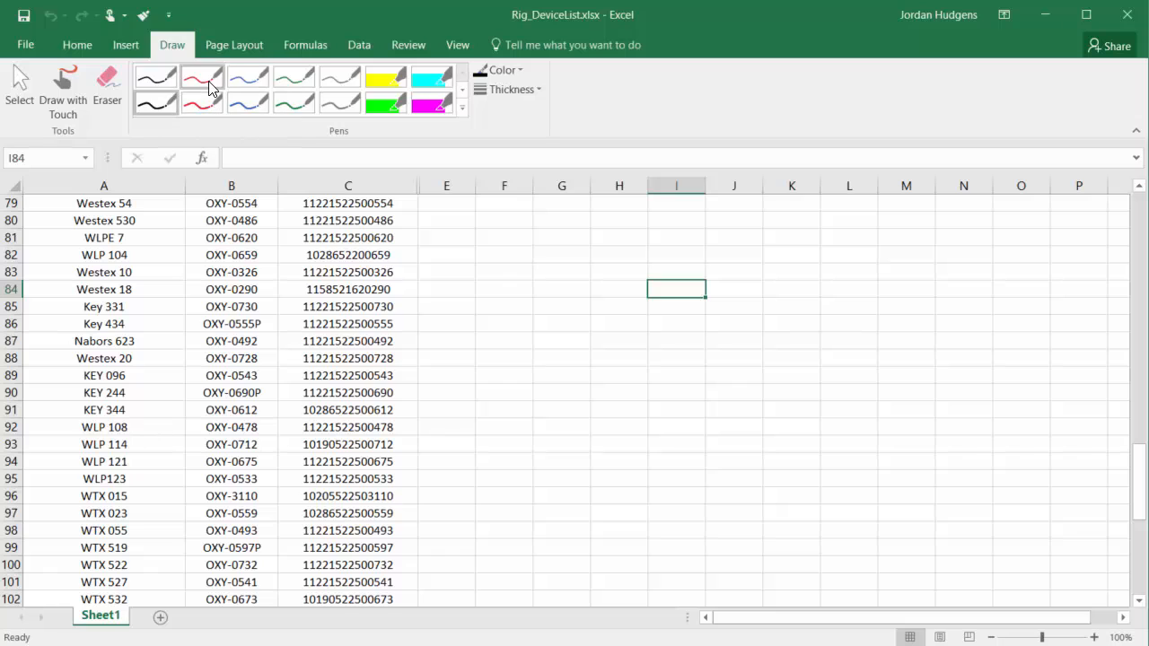
pyautogui.moveTo(77, 45)
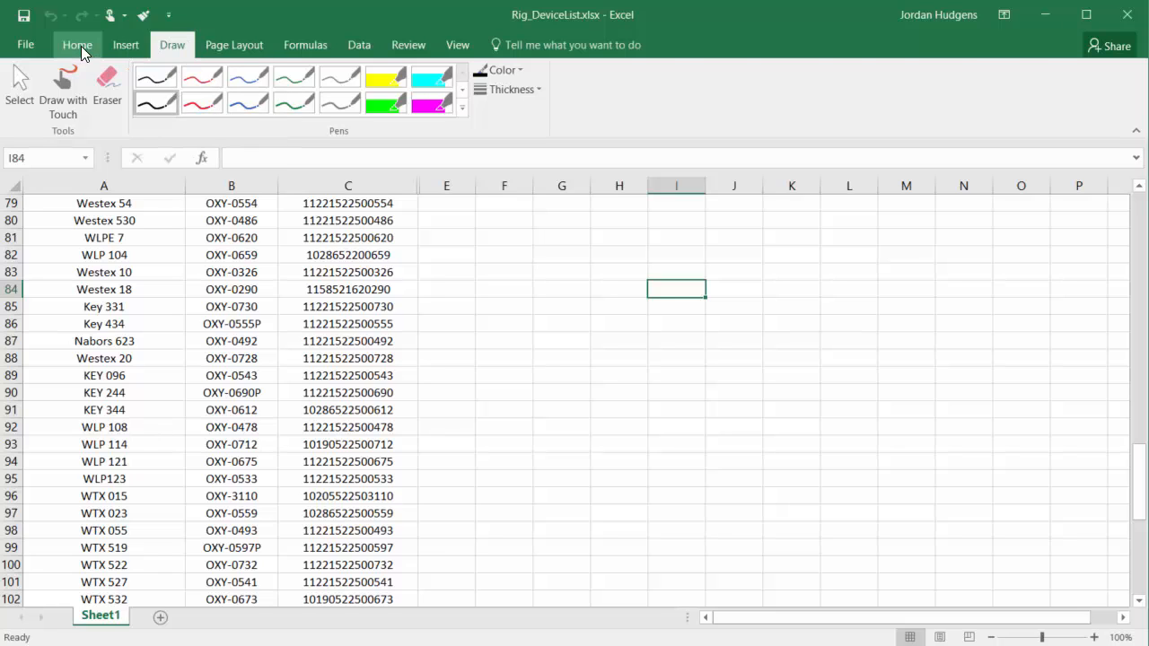
pyautogui.click(77, 44)
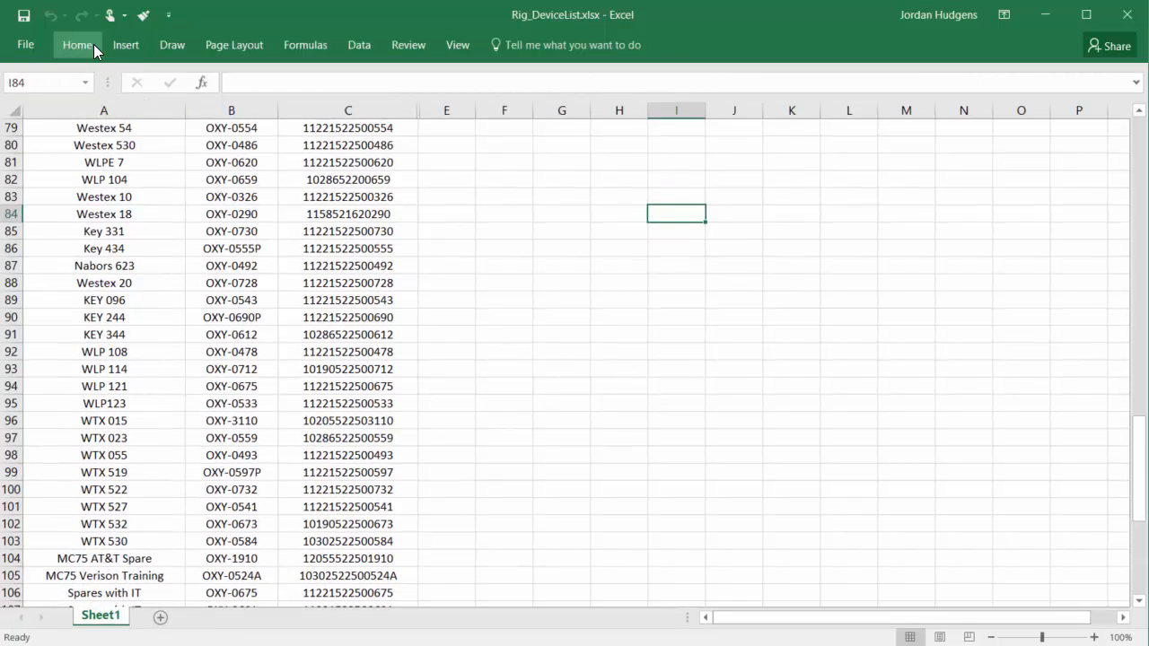
pyautogui.moveTo(86, 56)
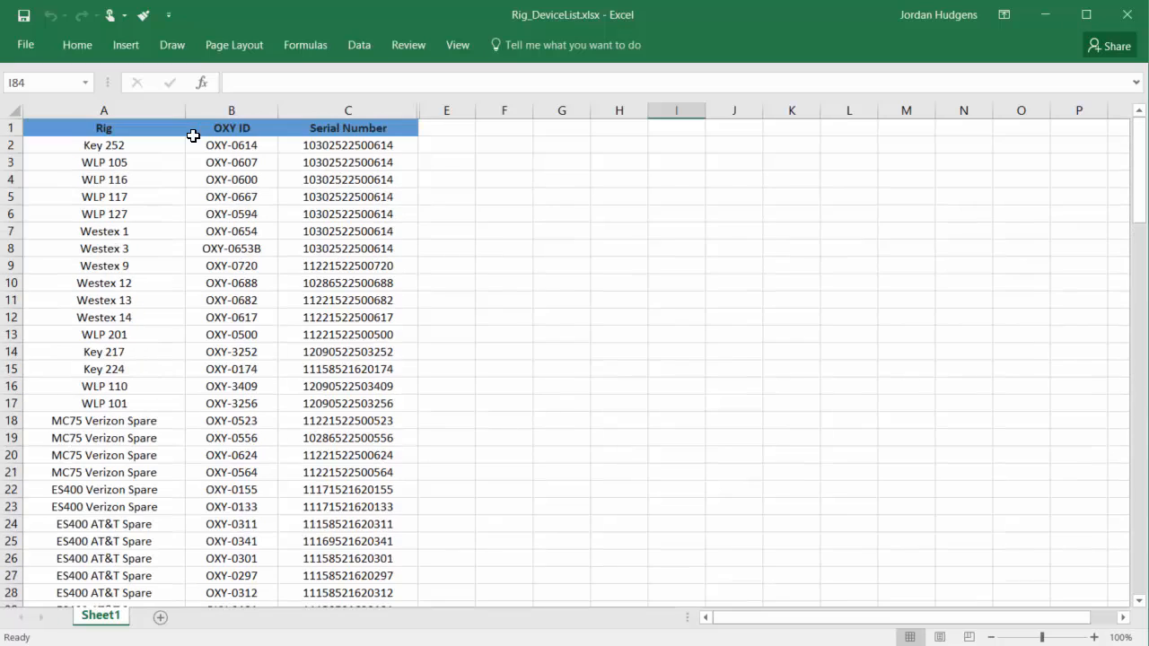
pyautogui.click(104, 127)
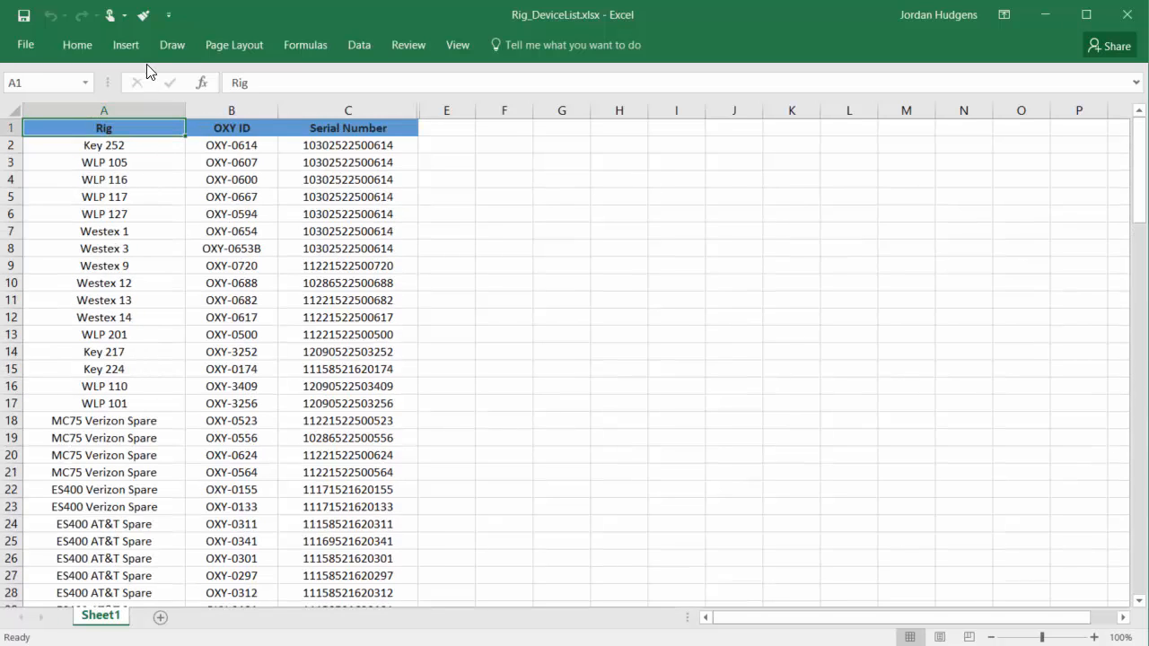
pyautogui.click(126, 45)
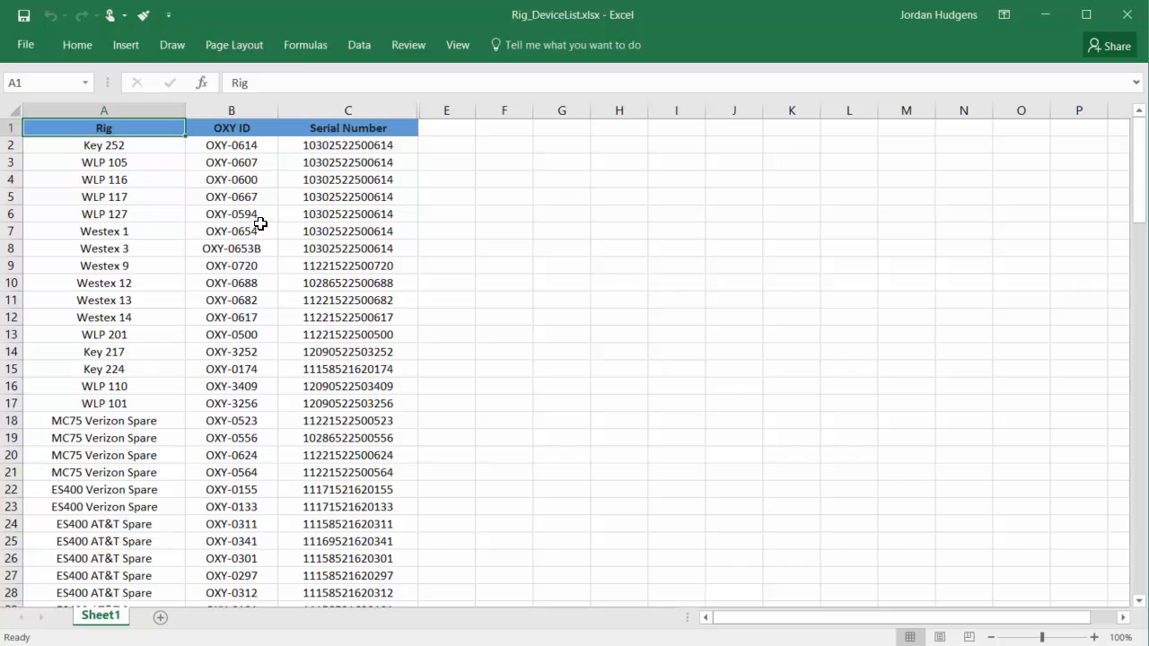
pyautogui.moveTo(166, 175)
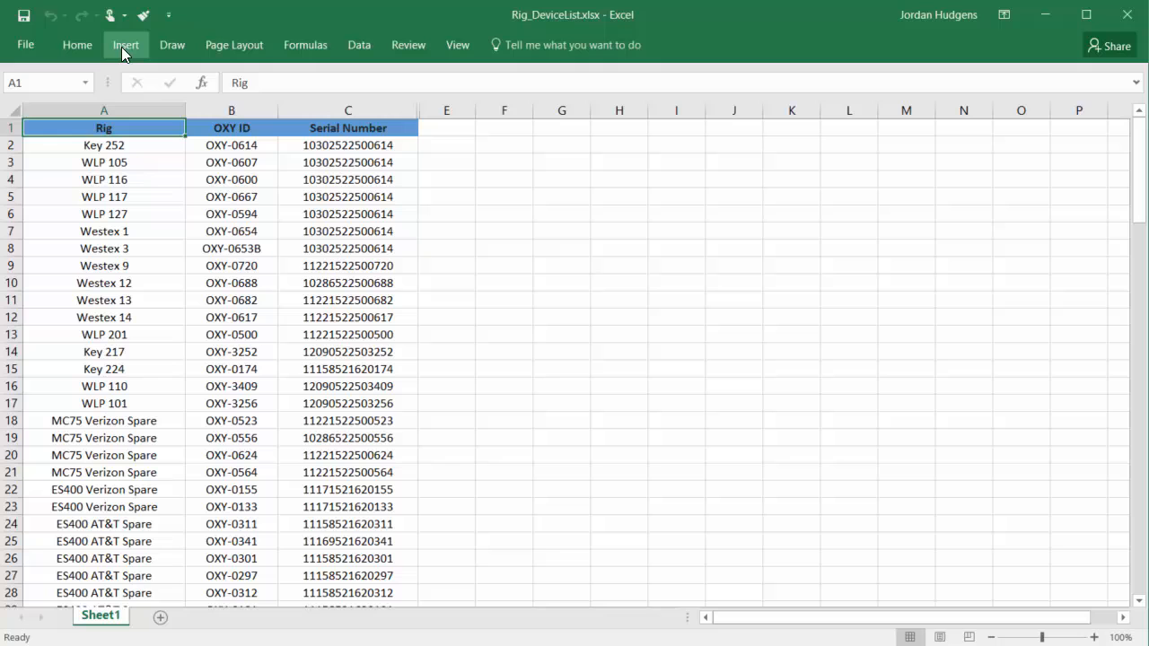
# Temporarily reveal the Insert tab commands, then select a Serial Number column cell.
pyautogui.click(126, 45)
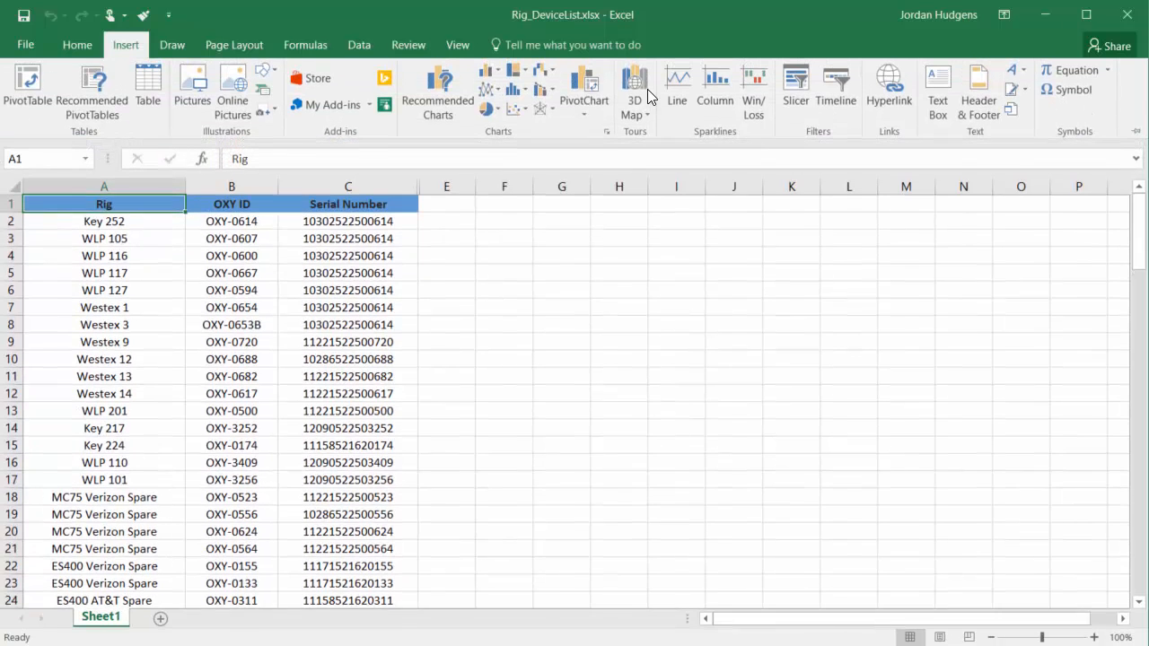
pyautogui.click(230, 237)
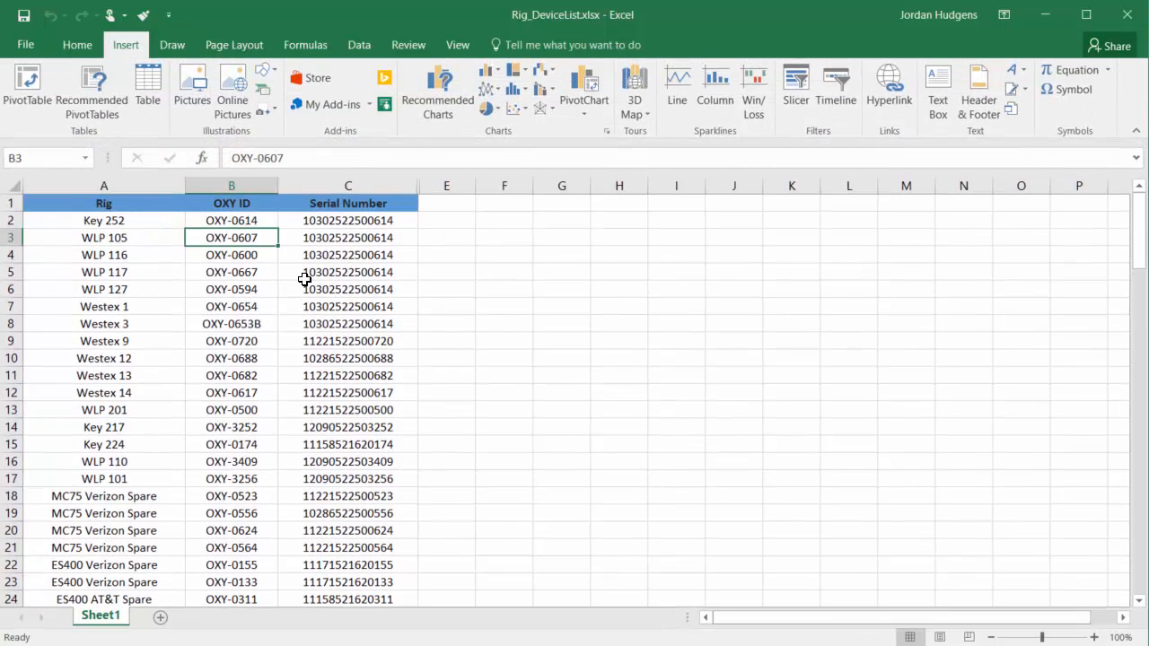
pyautogui.click(348, 289)
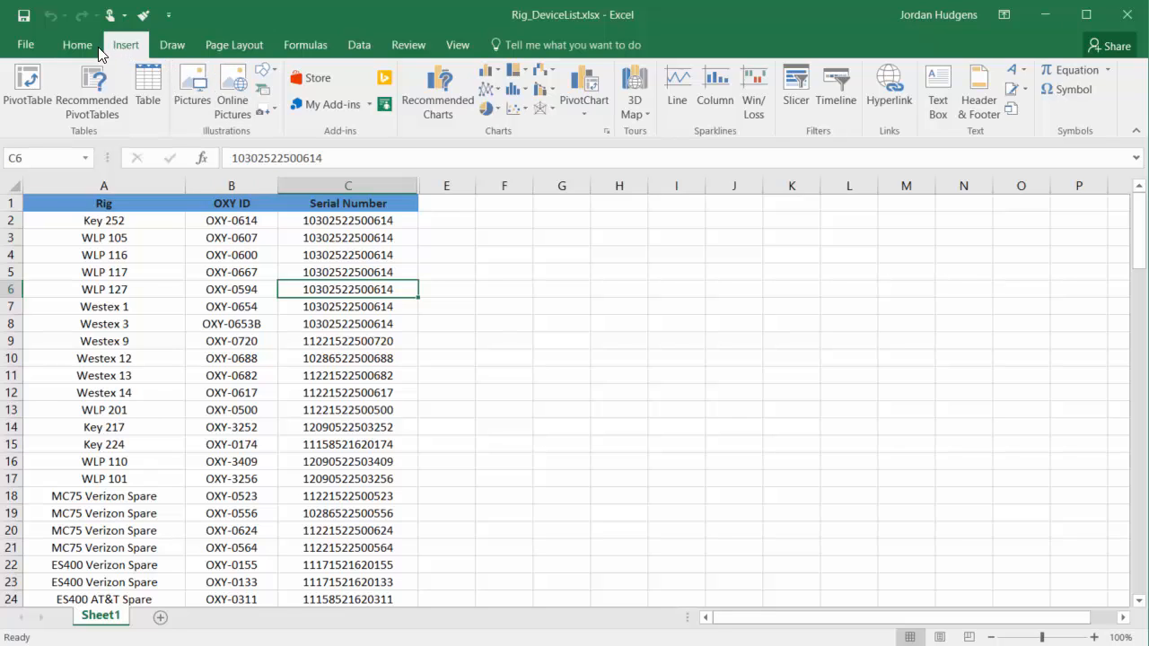
pyautogui.moveTo(123, 52)
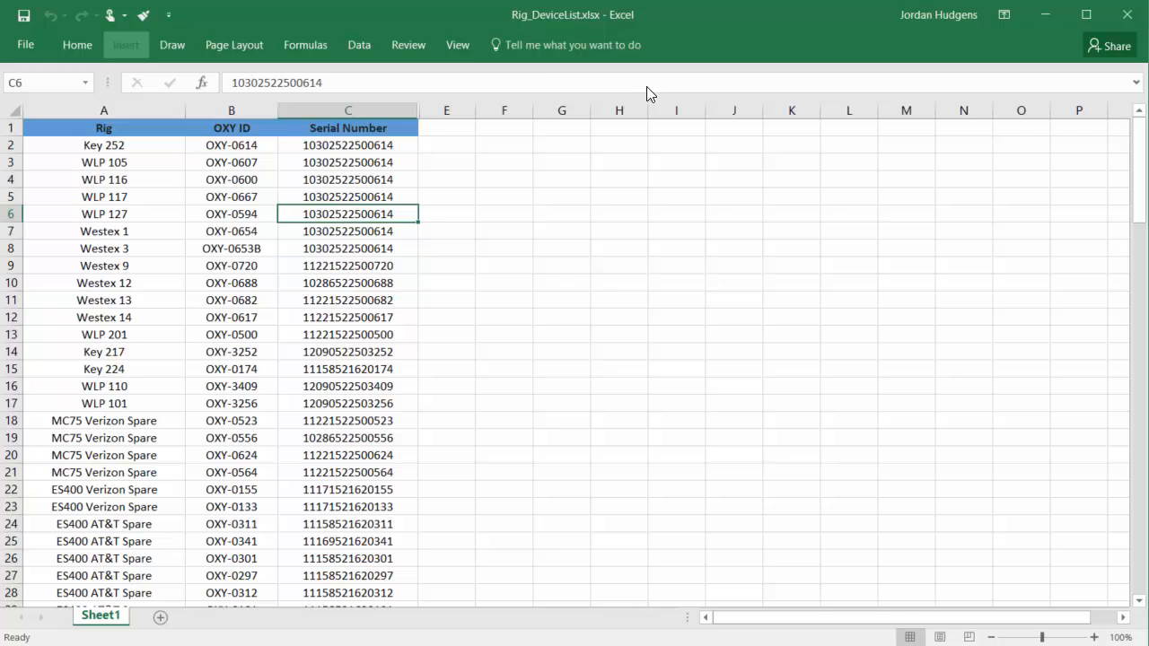
# Bring the Insert tab commands back into view and open the ribbon customization settings.
pyautogui.click(124, 43)
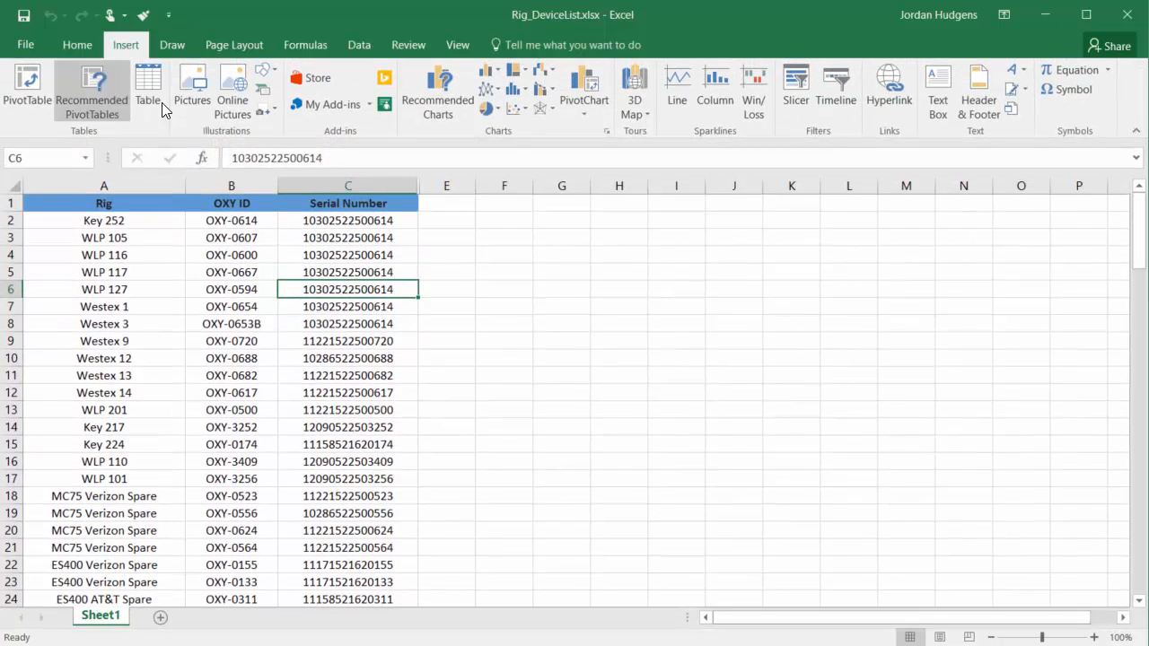
pyautogui.moveTo(273, 132)
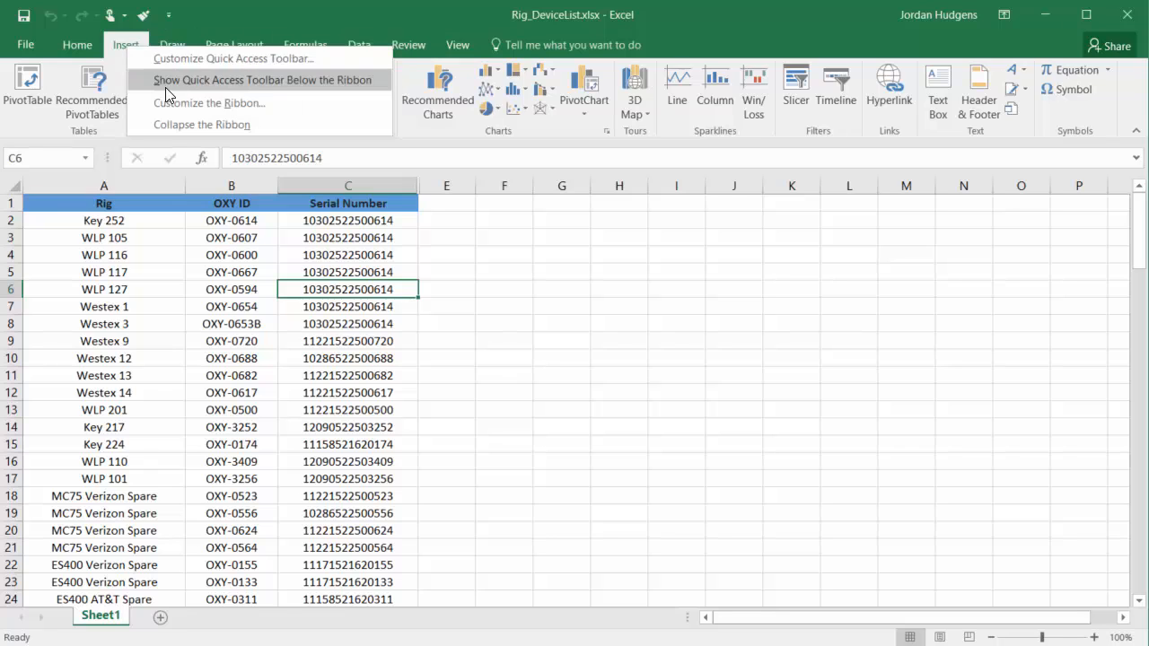
pyautogui.click(209, 103)
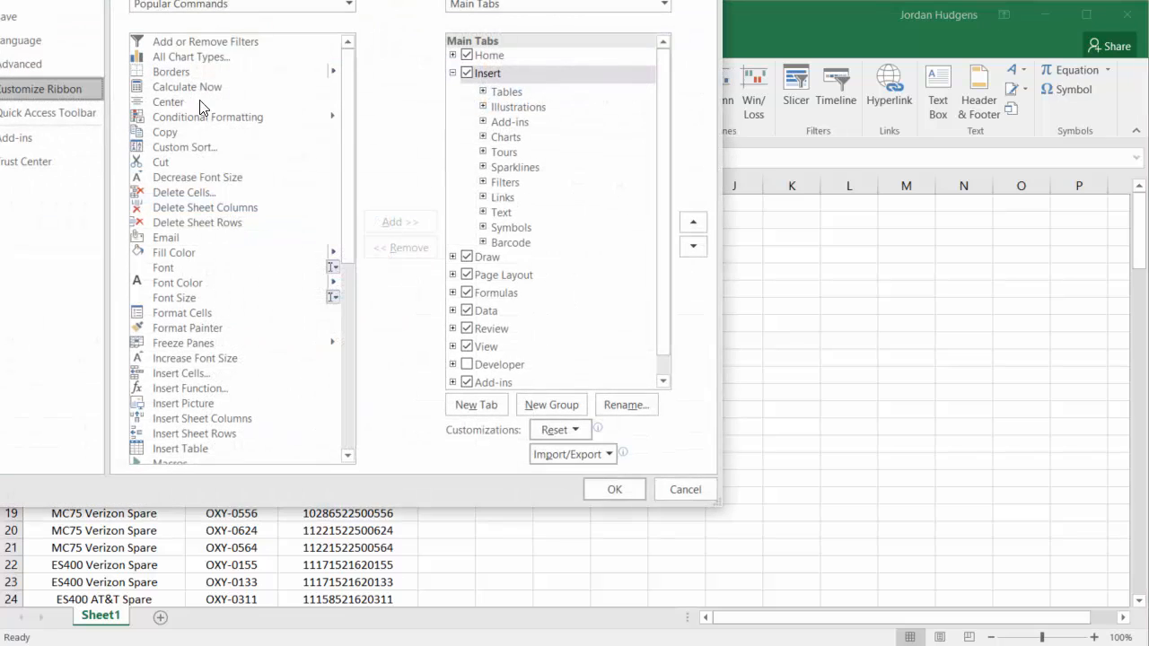
pyautogui.scroll(-3)
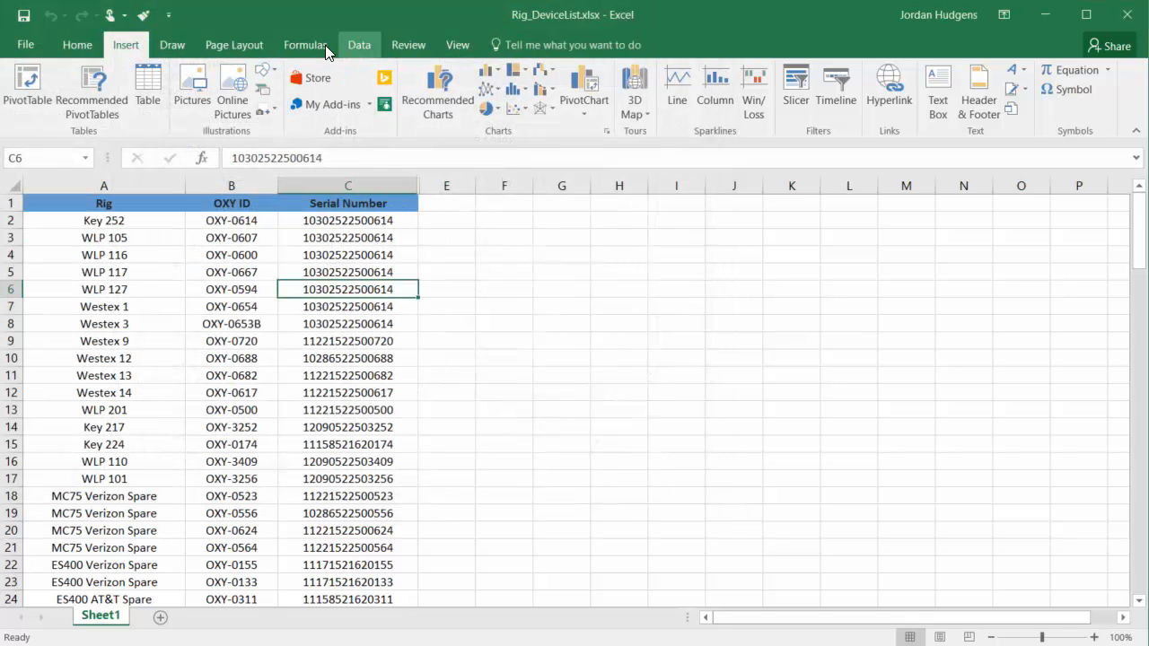
pyautogui.click(358, 44)
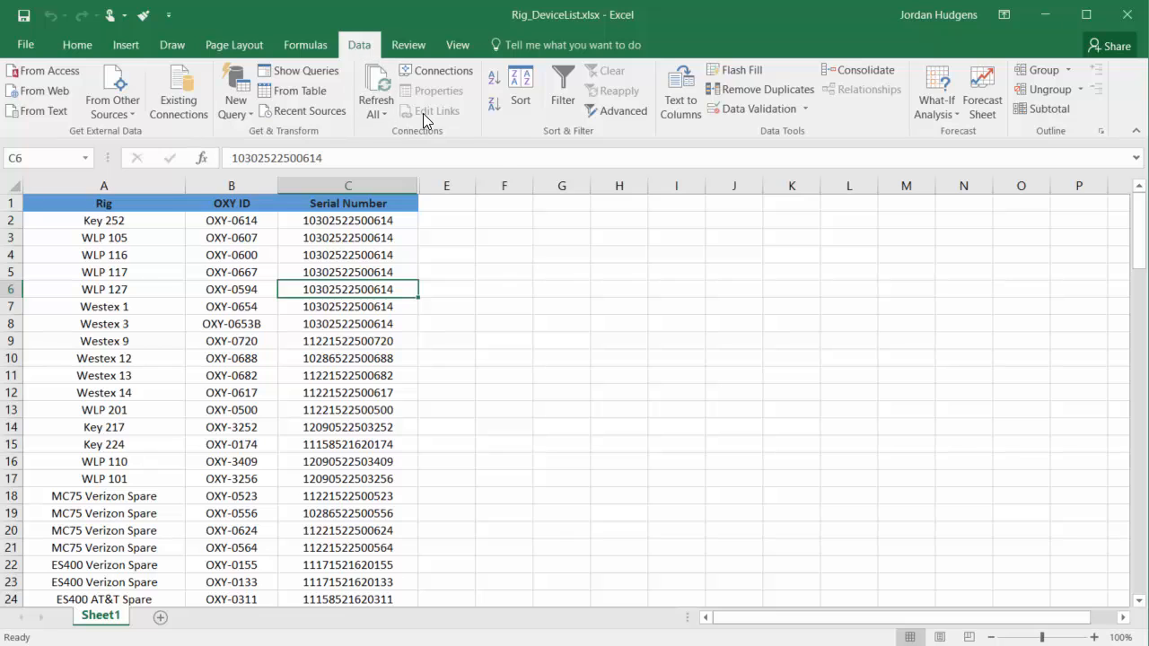
pyautogui.rightClick(368, 54)
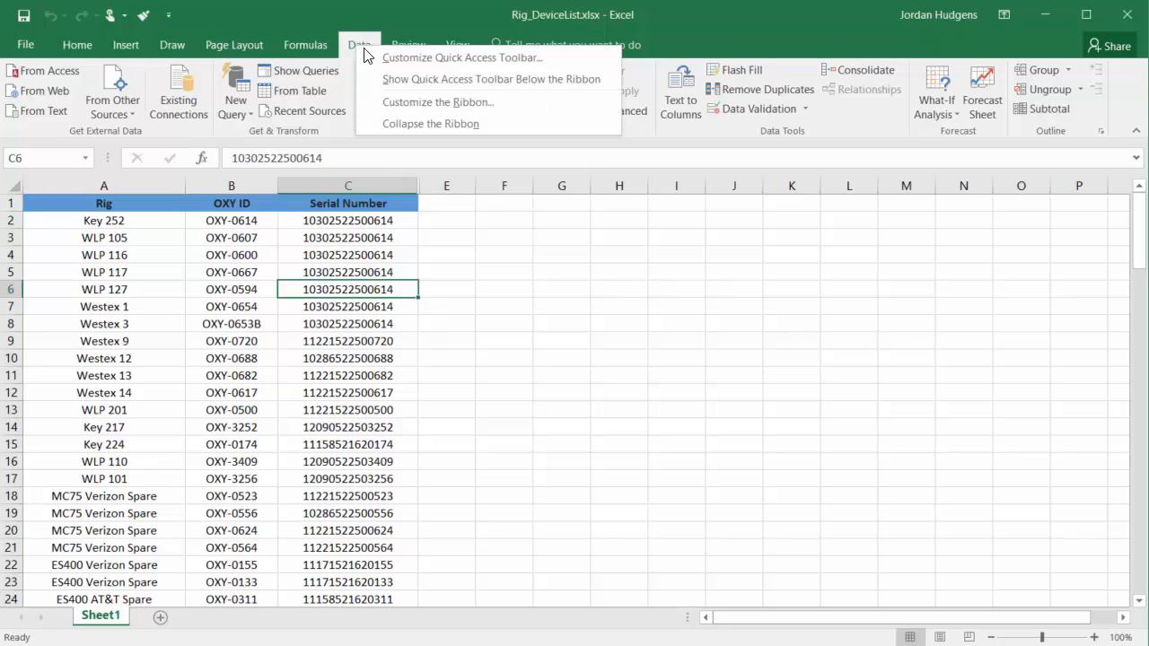
pyautogui.click(437, 101)
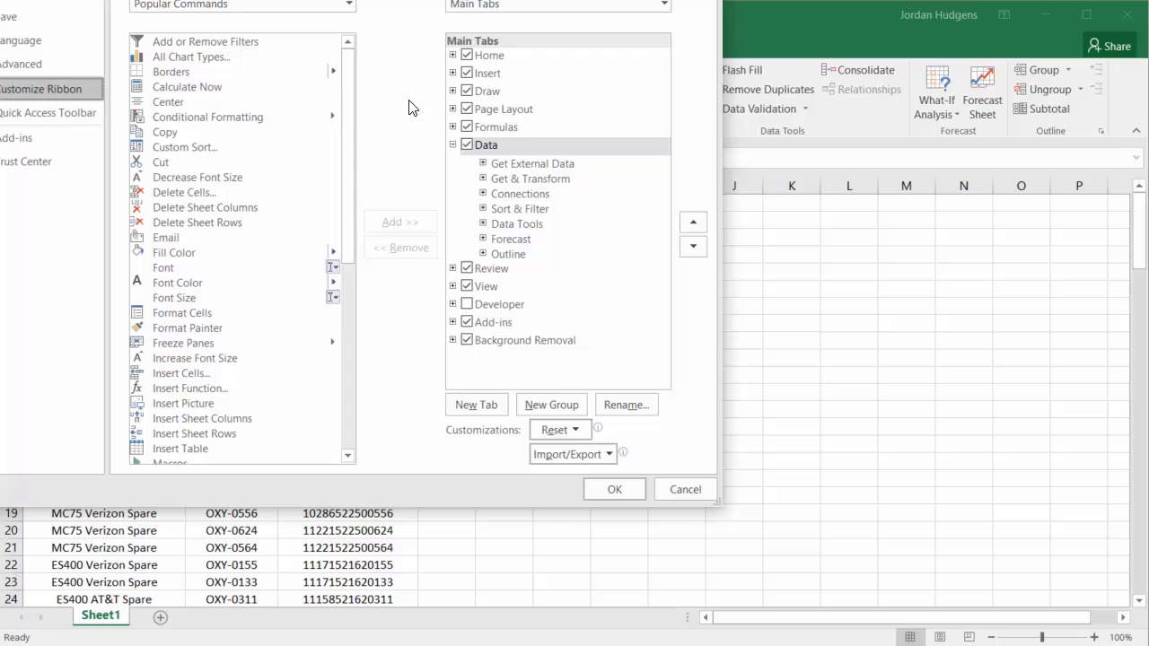
pyautogui.moveTo(513, 175)
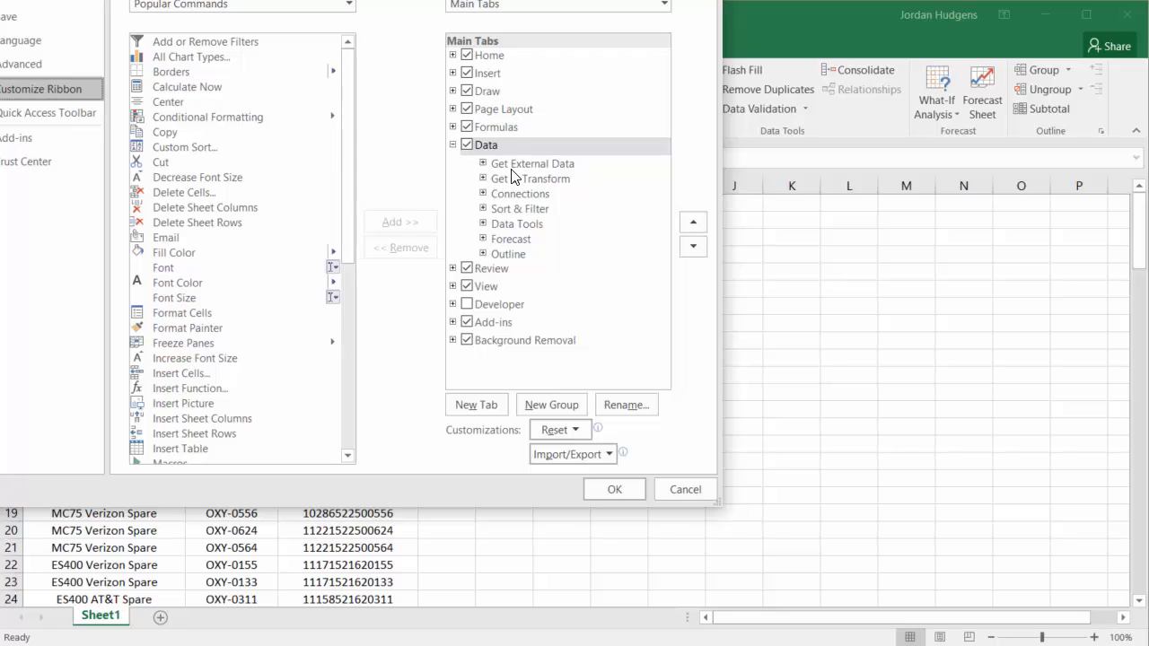
pyautogui.click(486, 145)
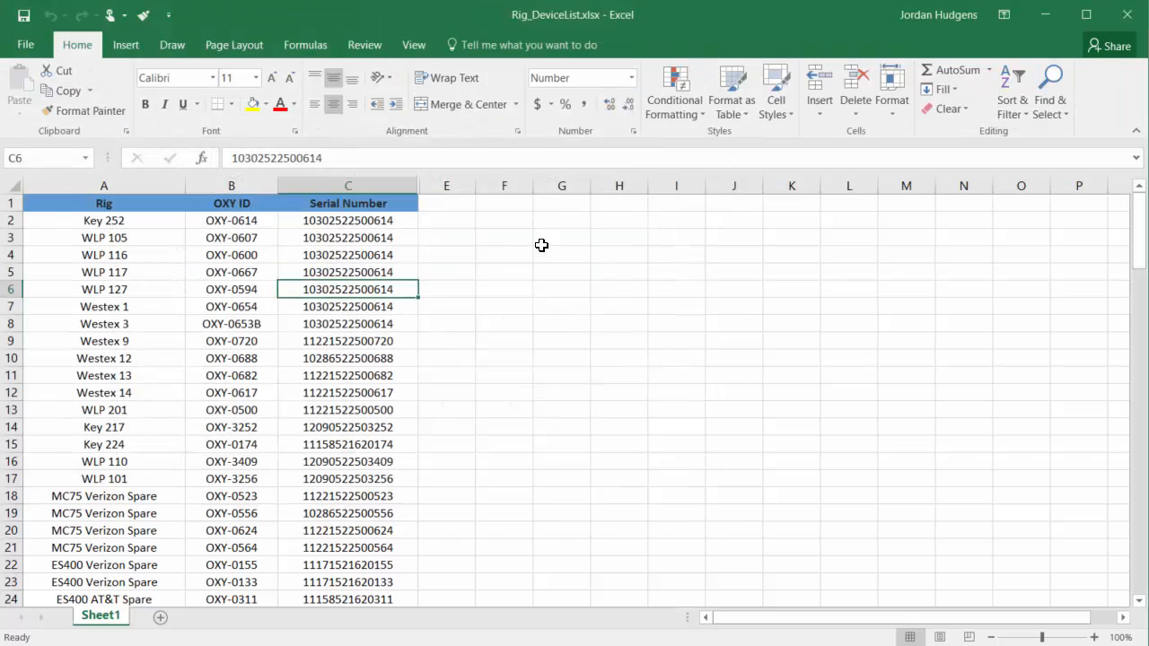
pyautogui.moveTo(335, 157)
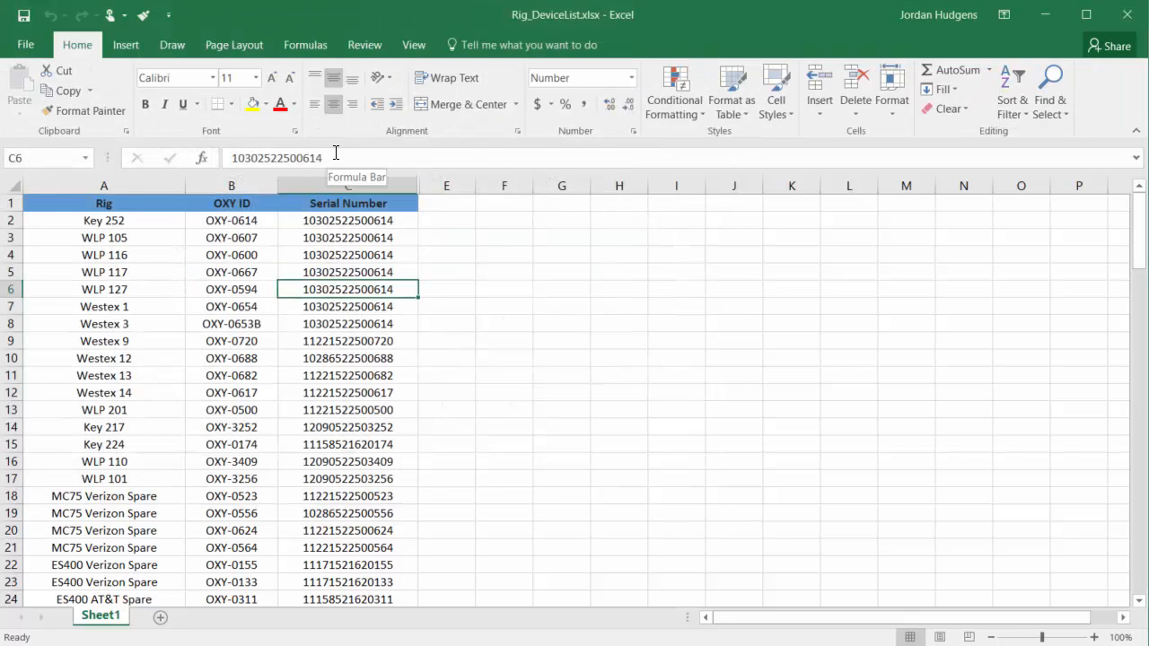
pyautogui.click(306, 44)
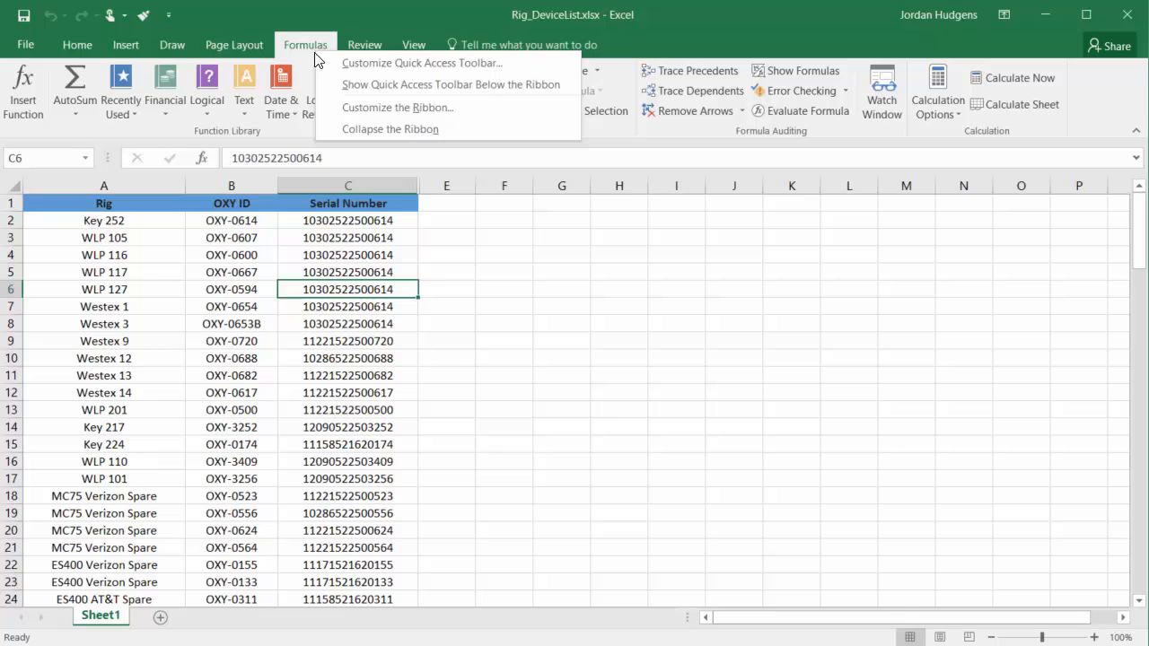
pyautogui.moveTo(975, 176)
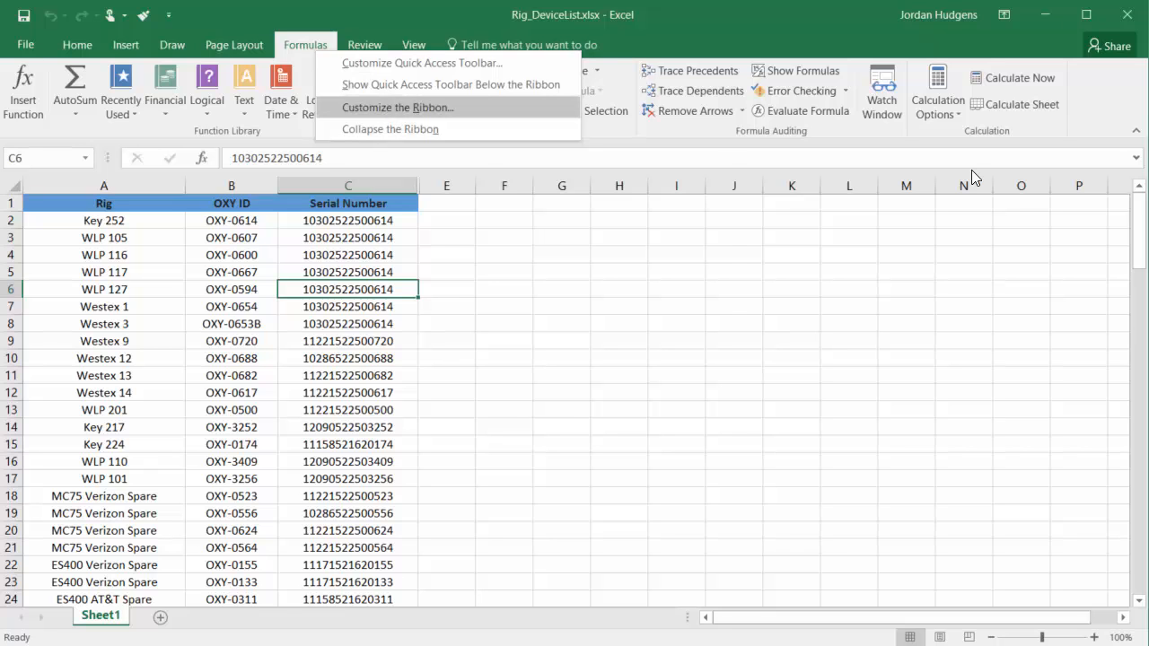
pyautogui.click(397, 107)
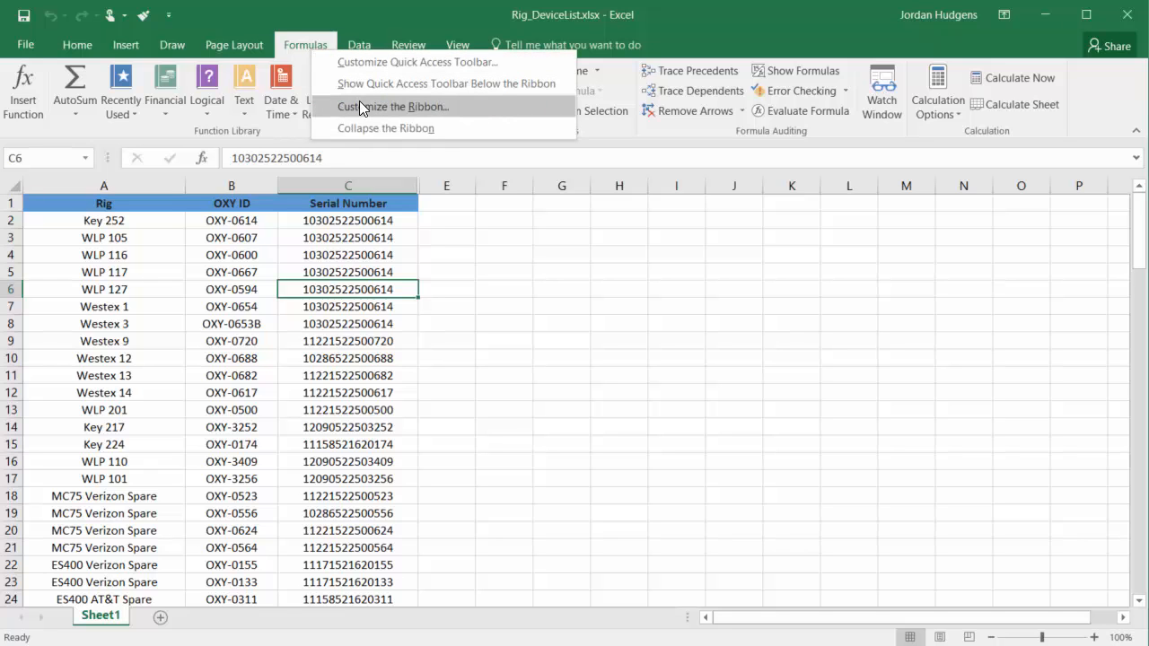
pyautogui.click(393, 106)
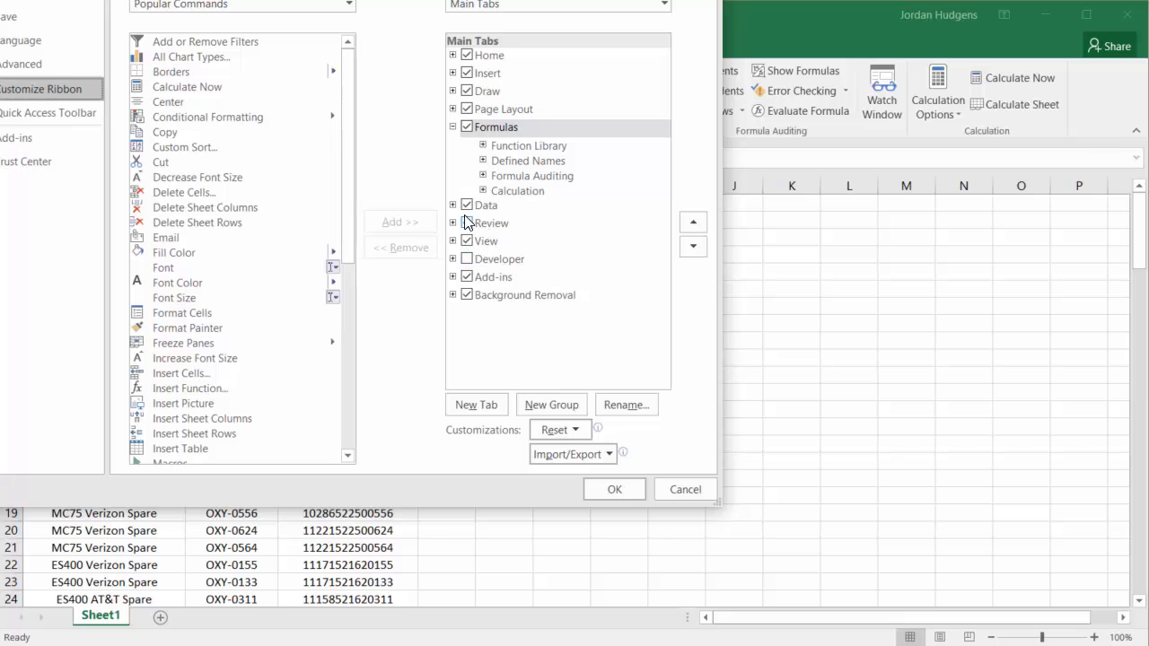
pyautogui.click(453, 204)
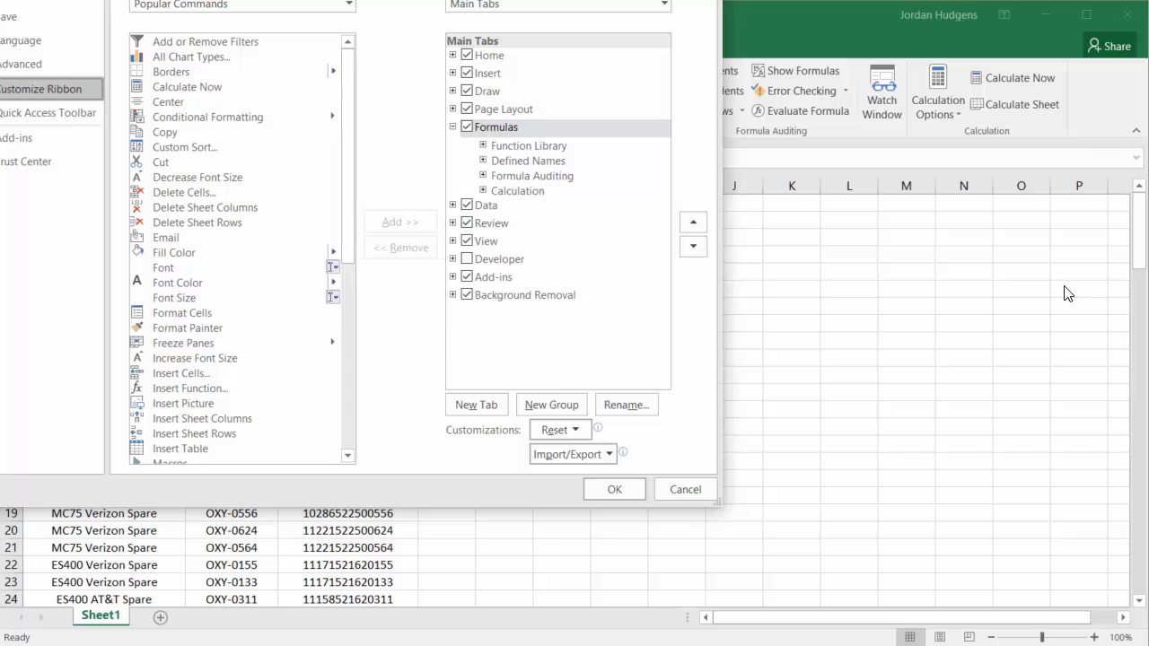
pyautogui.click(453, 205)
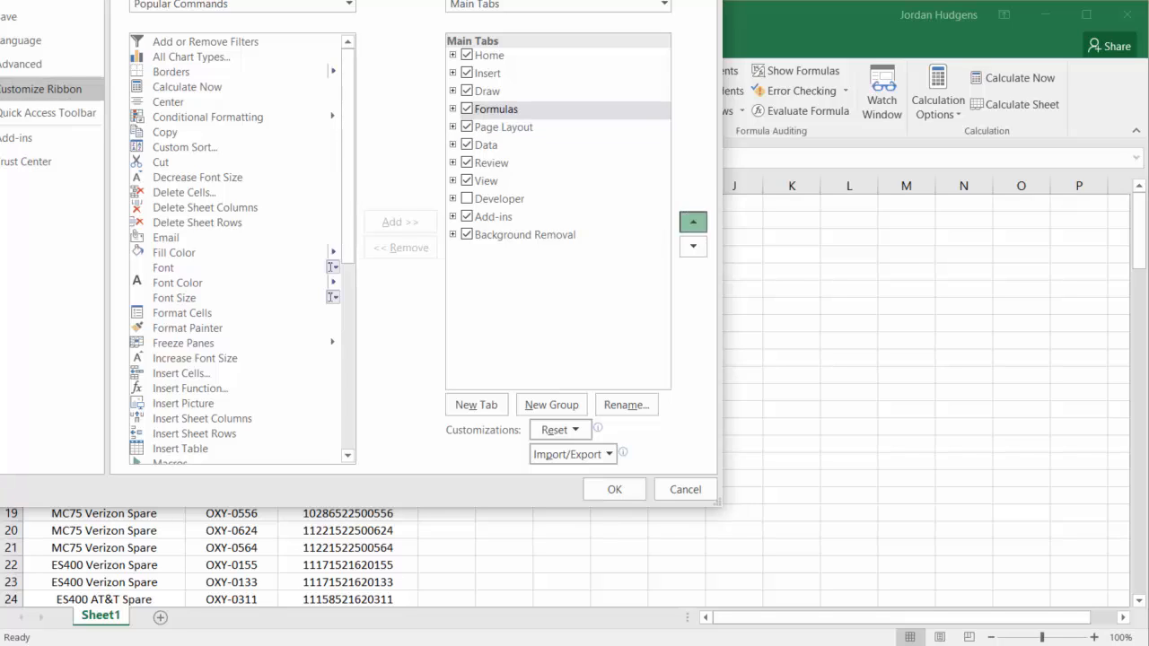
pyautogui.click(693, 222)
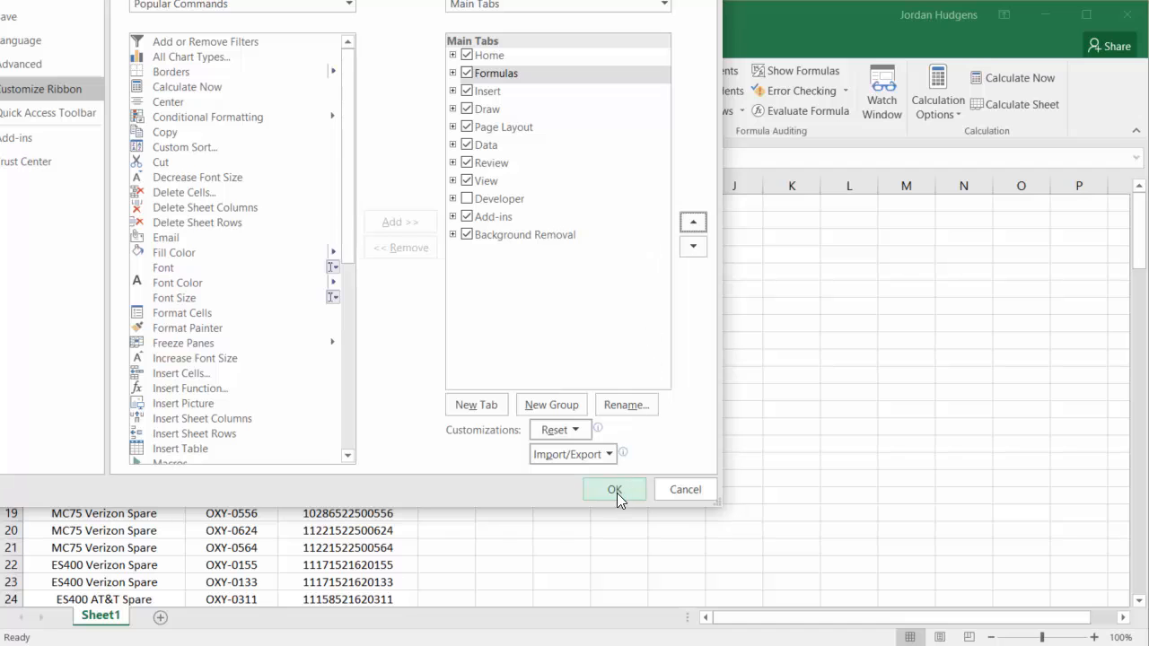
pyautogui.click(614, 489)
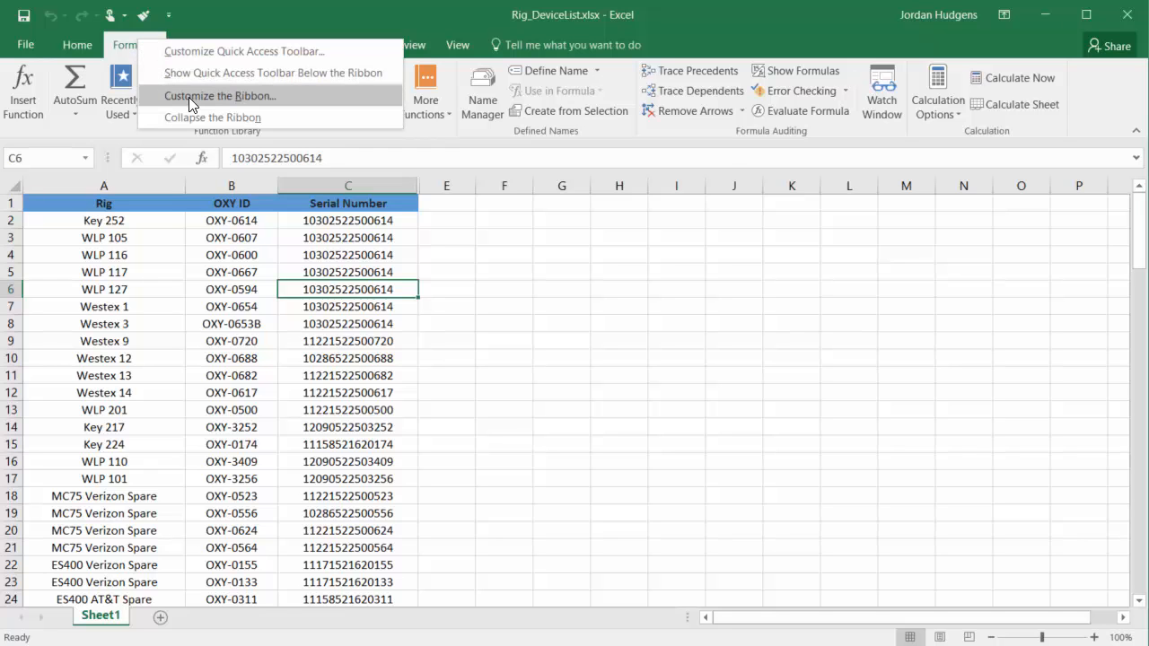
pyautogui.click(220, 96)
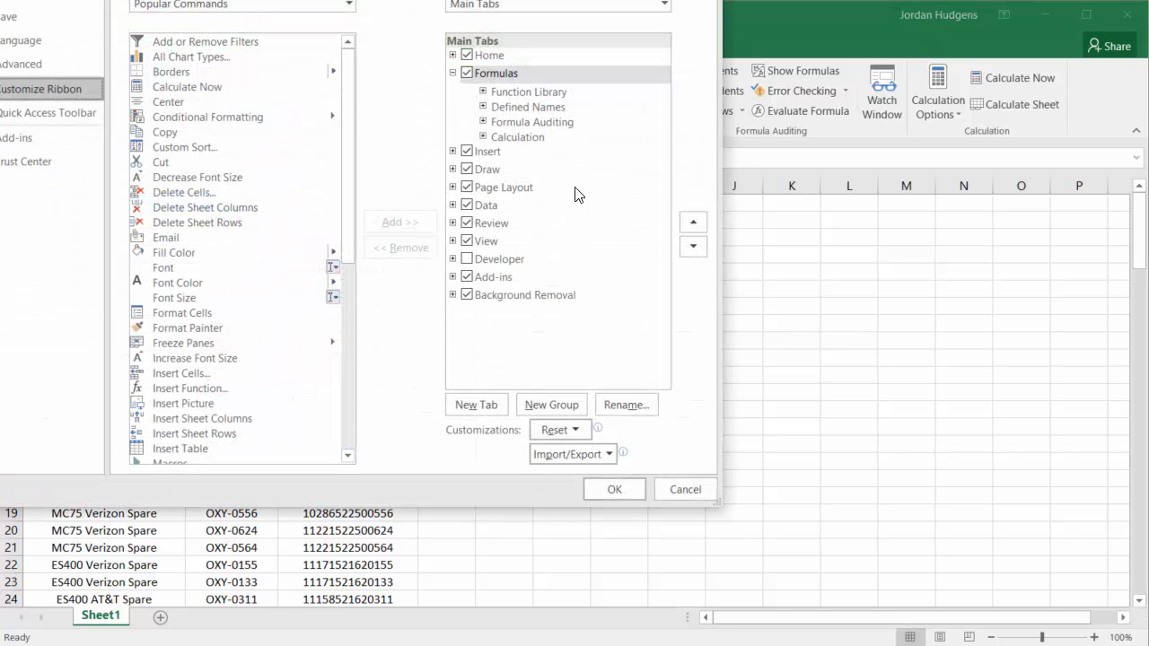
pyautogui.click(693, 246)
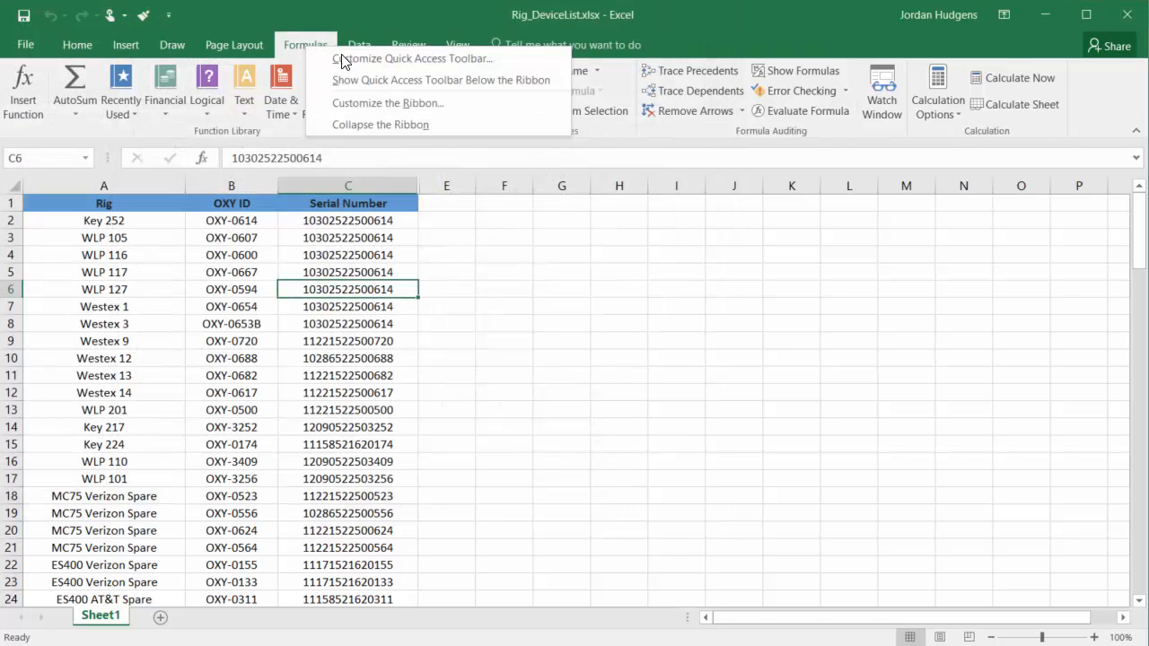
pyautogui.click(386, 102)
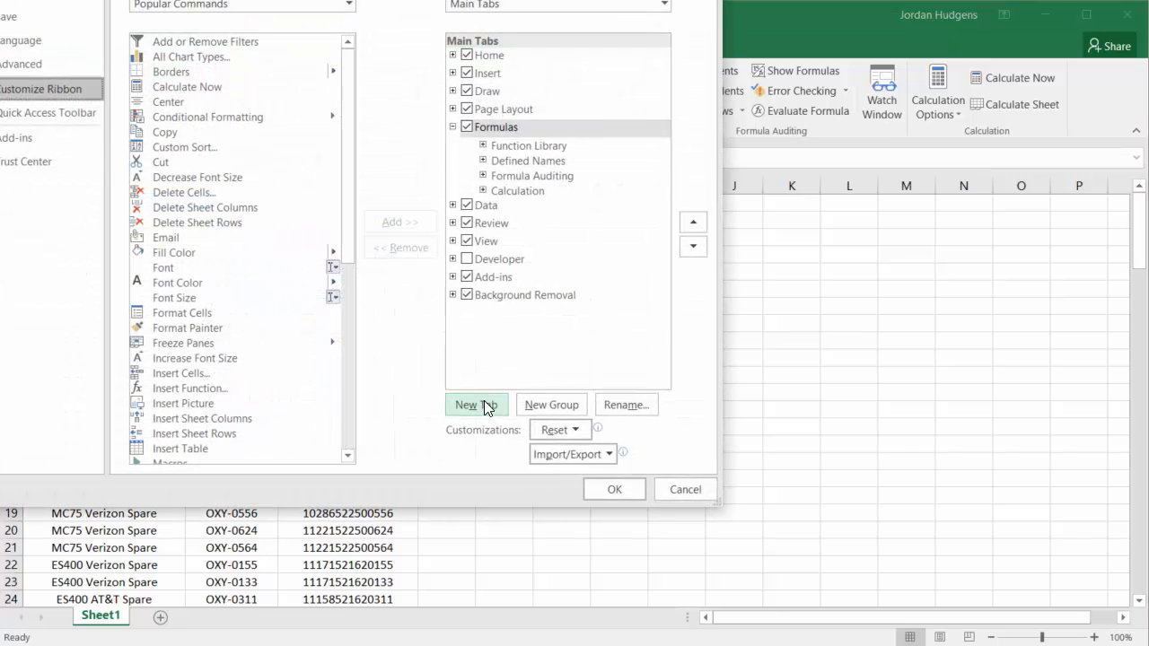
# Add a custom tab, rename it 'My Custom Tools', and add a second new group.
pyautogui.click(476, 405)
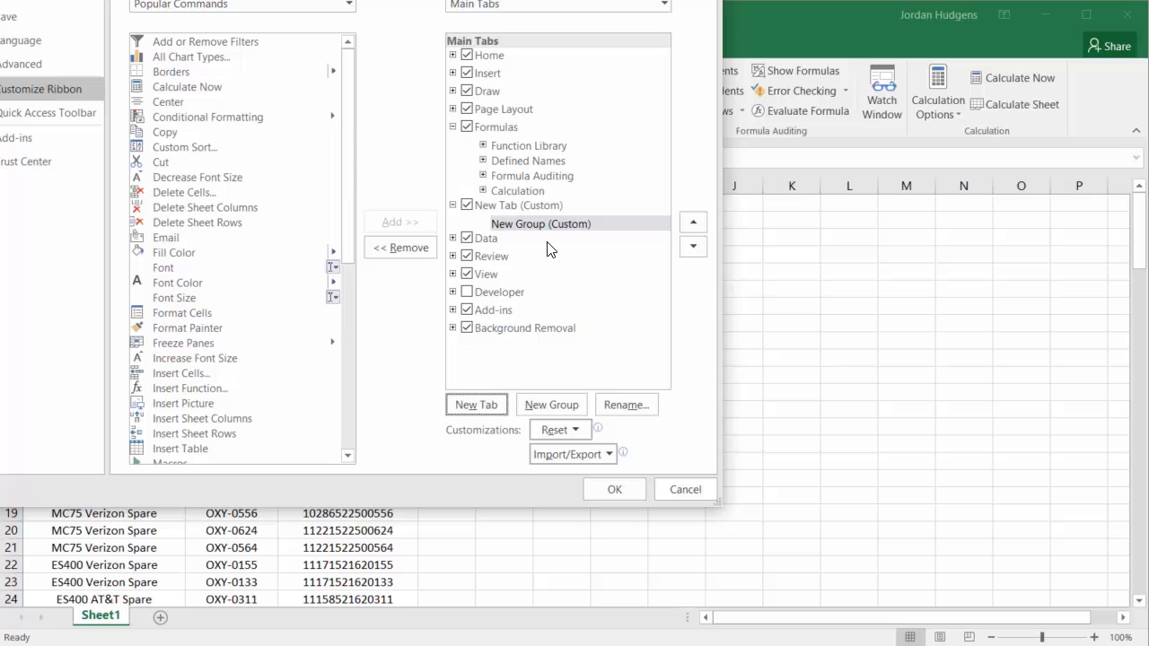
pyautogui.moveTo(516, 219)
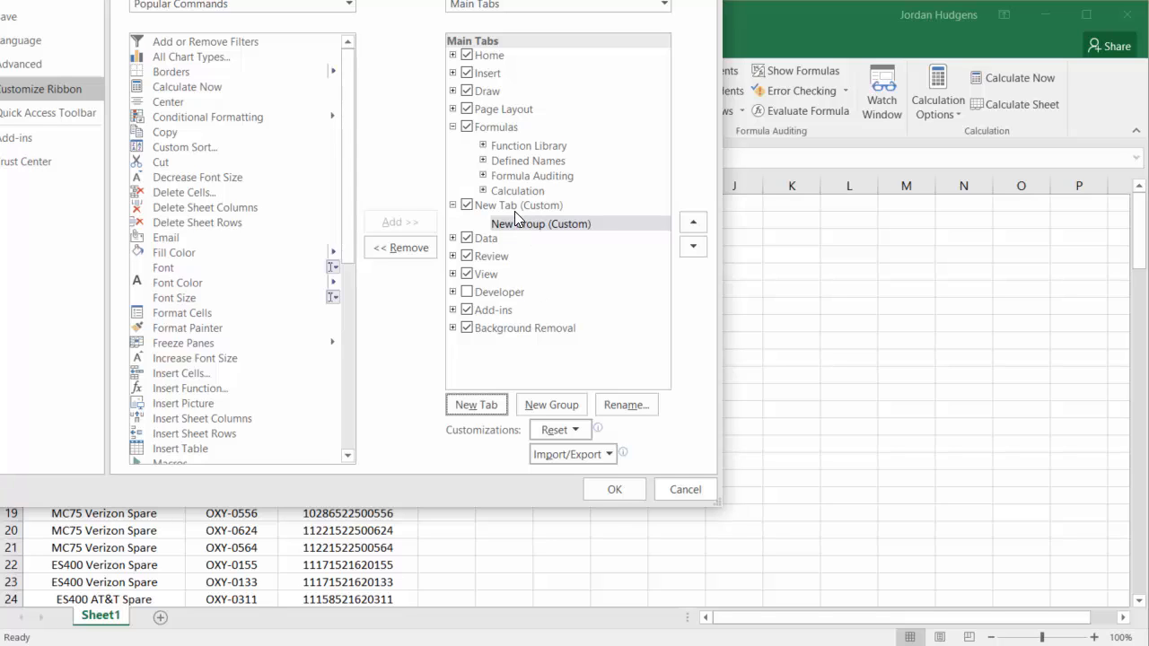
pyautogui.rightClick(512, 205)
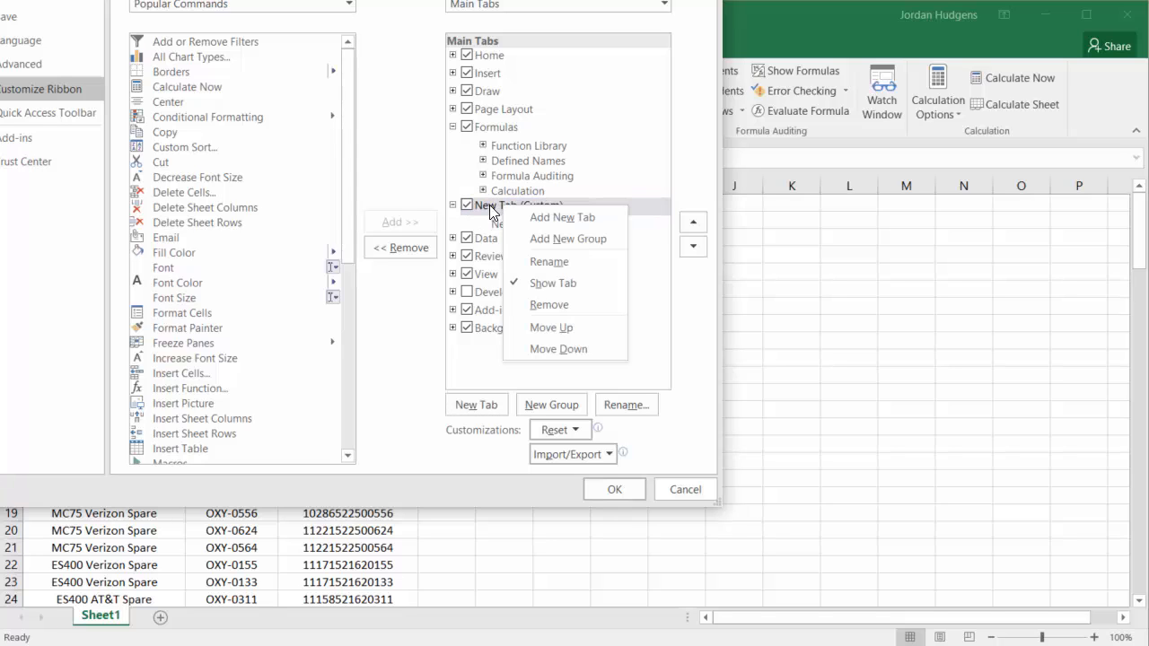
pyautogui.click(548, 262)
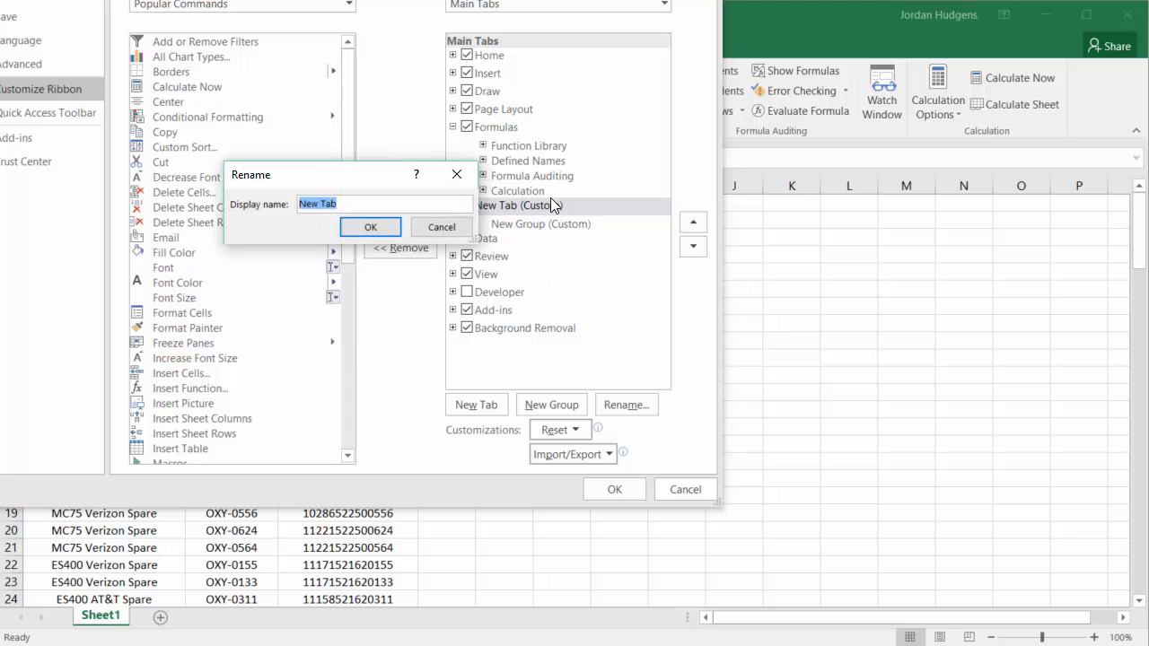
pyautogui.write('My Custom Tools')
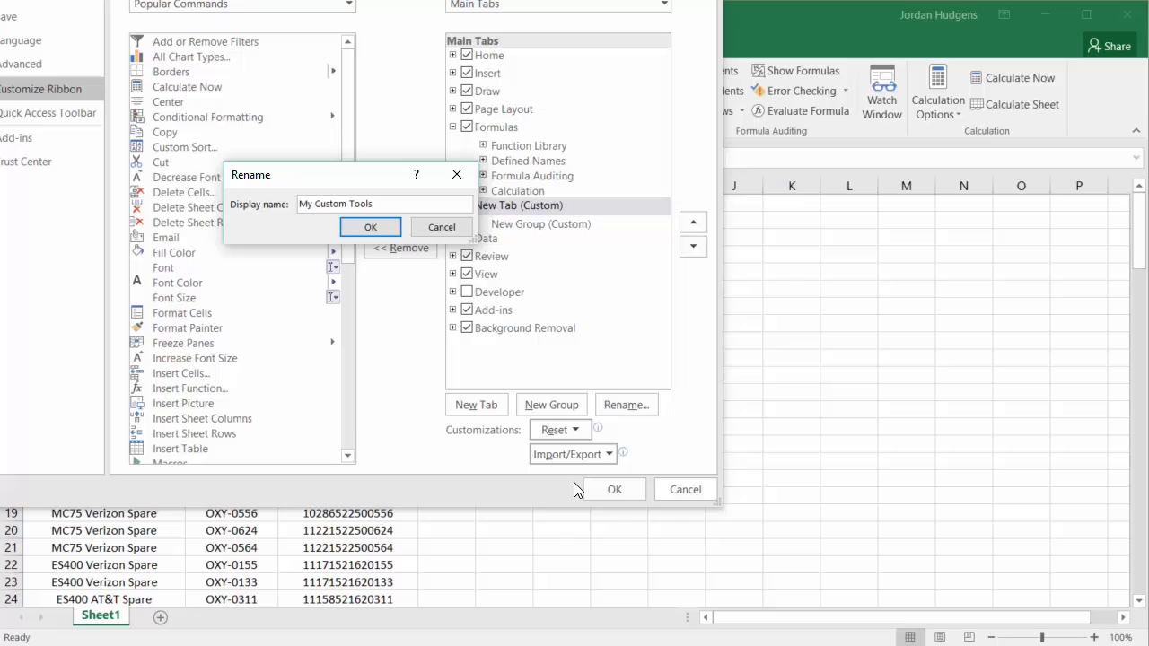
pyautogui.click(370, 227)
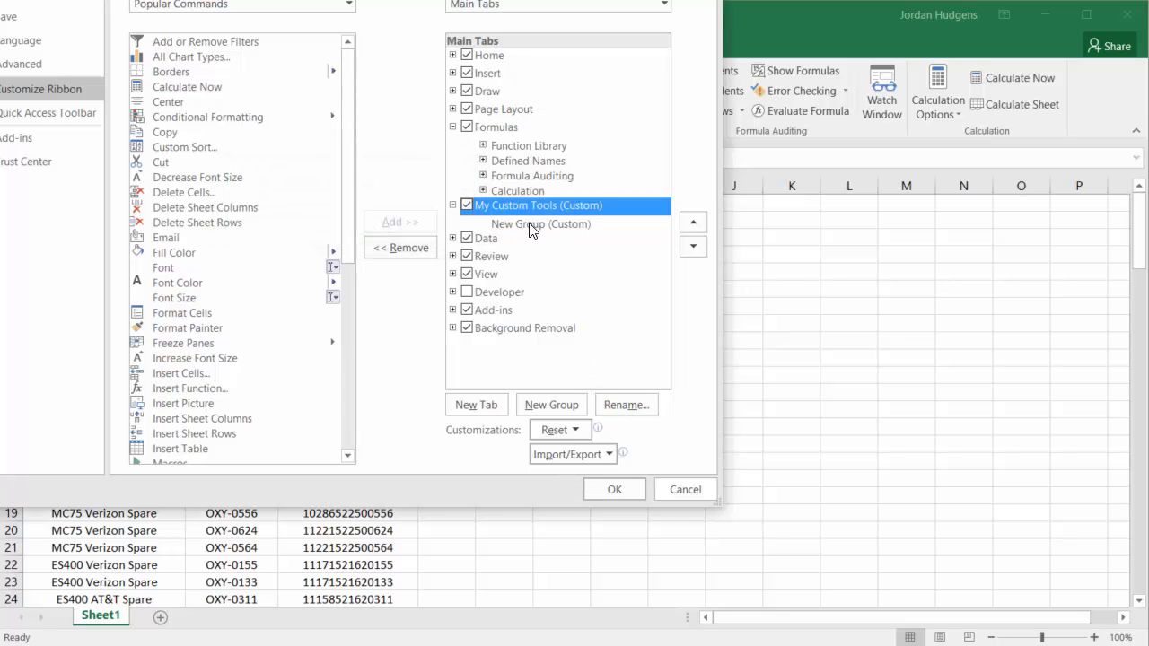
pyautogui.click(551, 405)
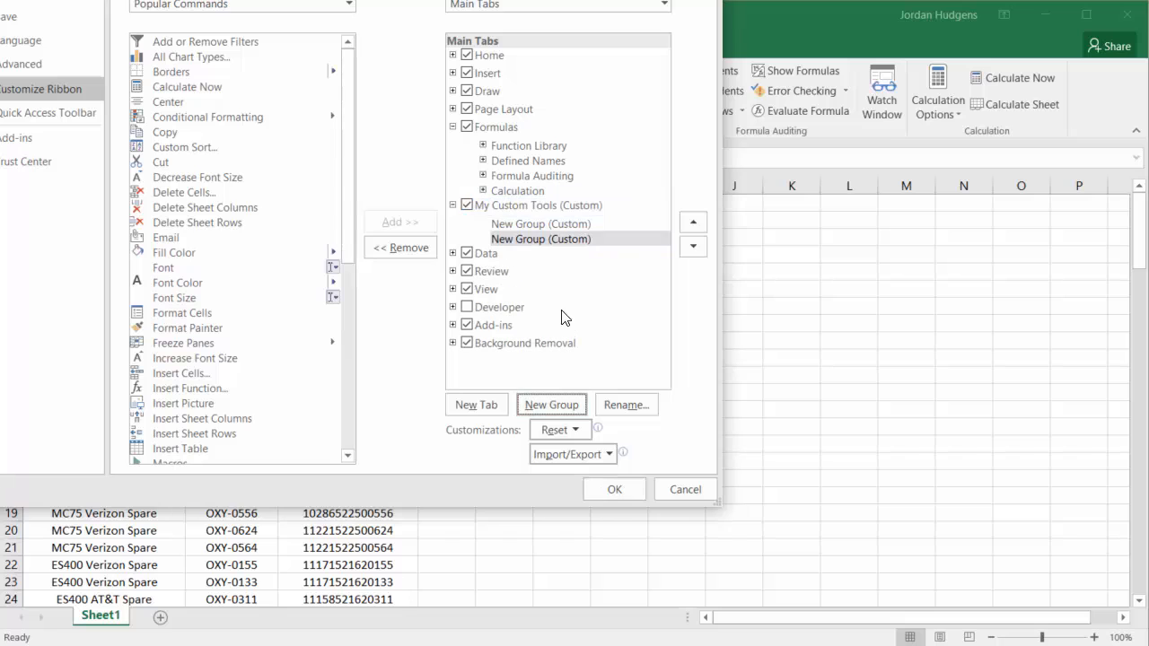
# Rename the first new group on My Custom Tools to 'Group 1'.
pyautogui.rightClick(541, 239)
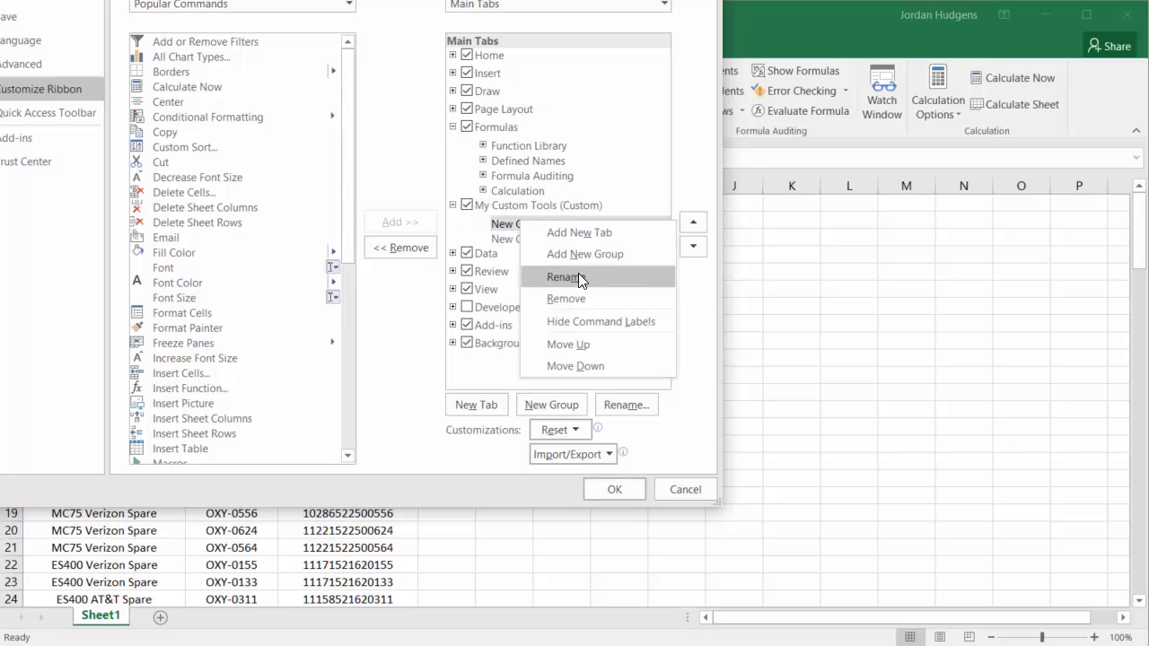
pyautogui.click(566, 277)
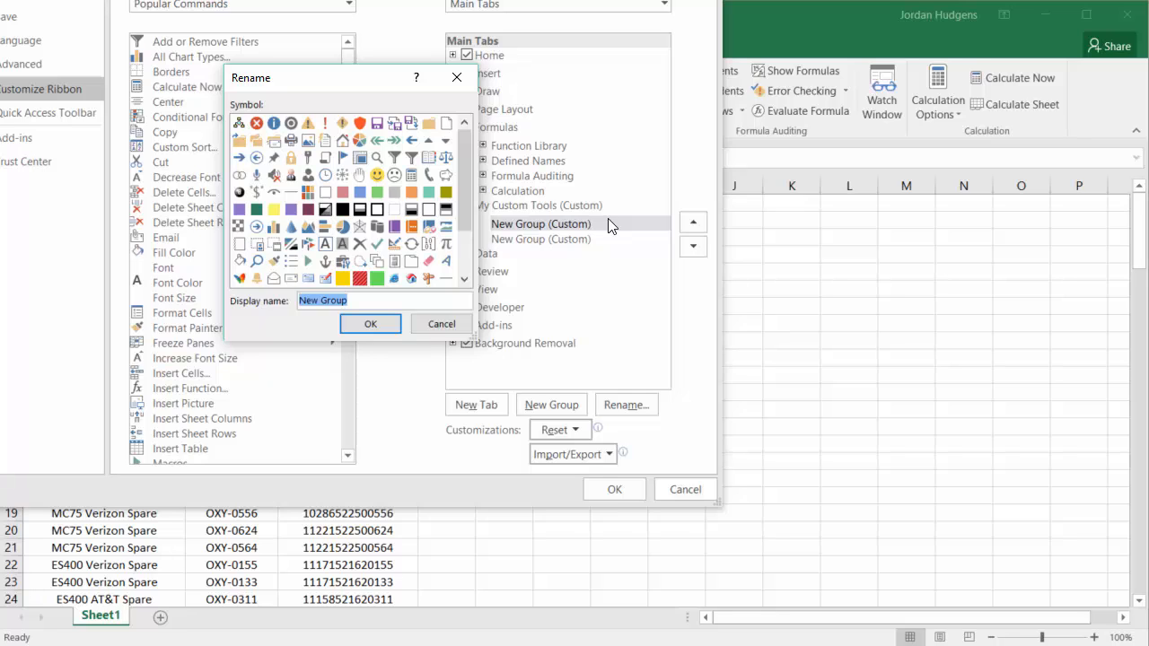
pyautogui.write('Group 1')
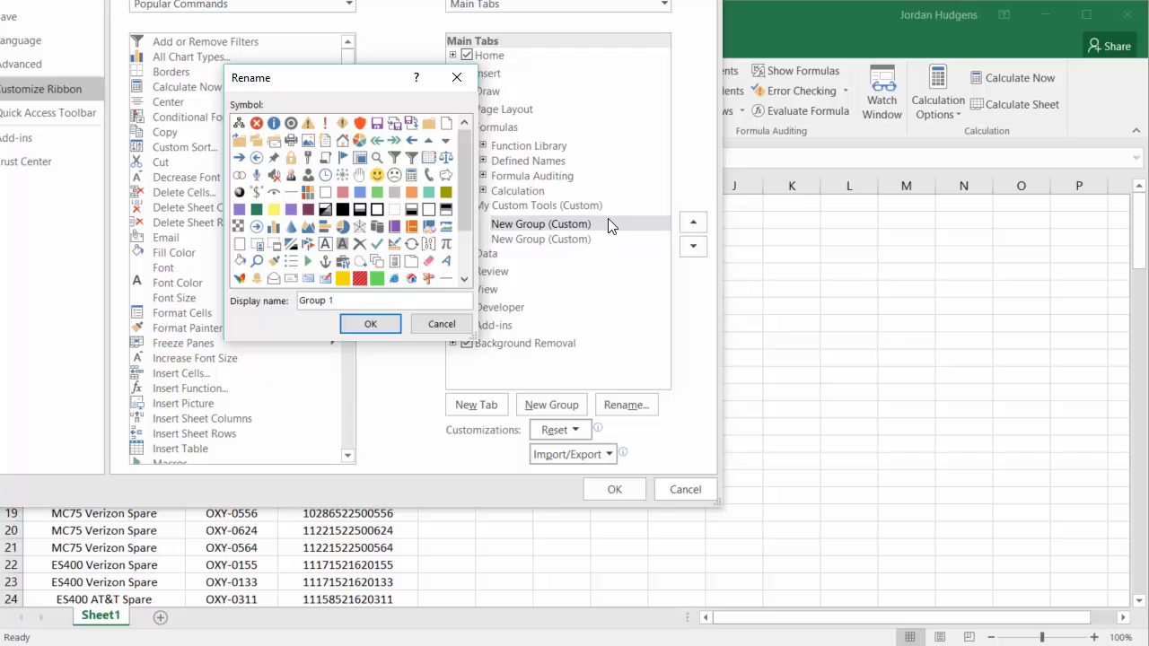
pyautogui.click(370, 325)
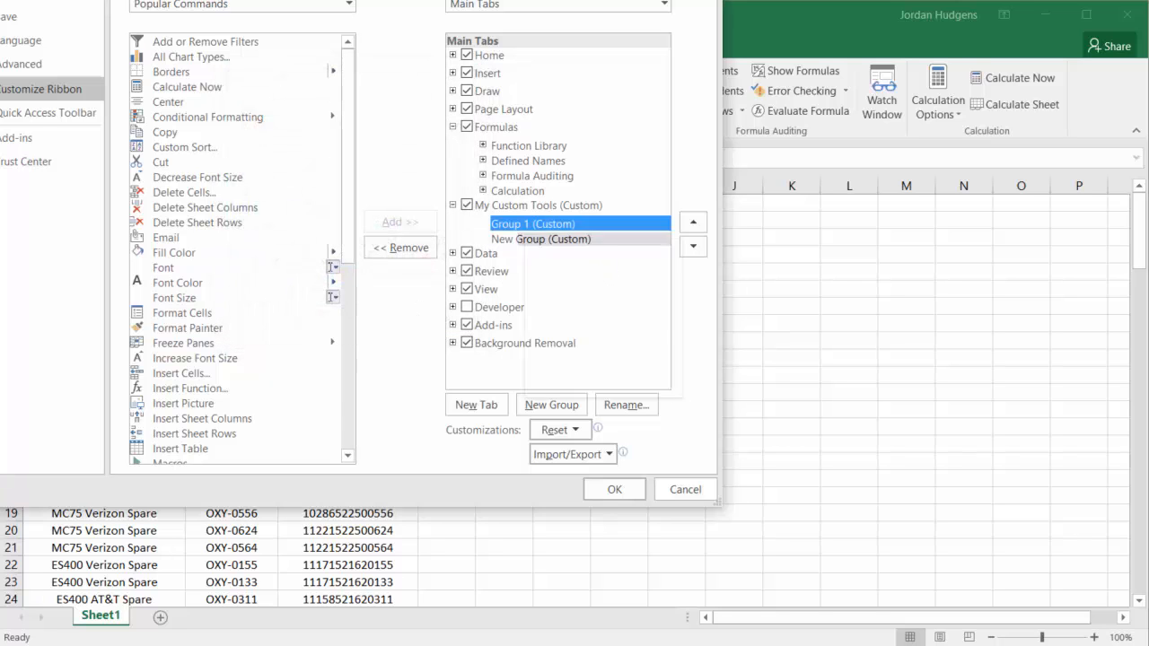
# Rename the second group to 'Group 2' and apply the ribbon changes.
pyautogui.click(626, 405)
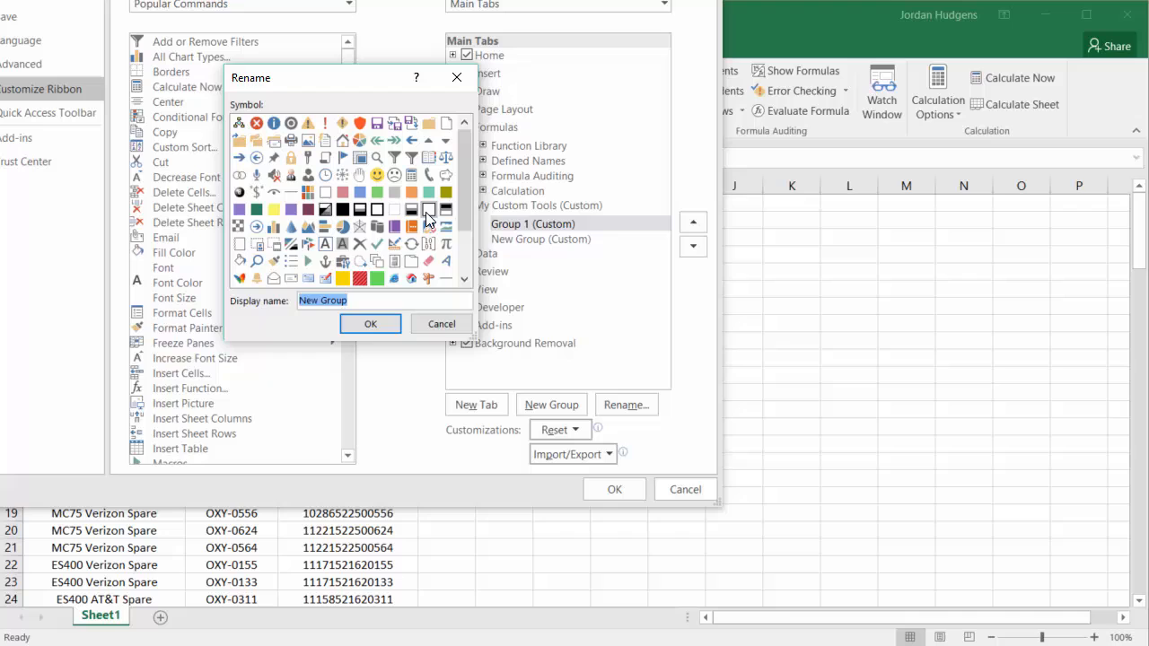
pyautogui.write('Grou')
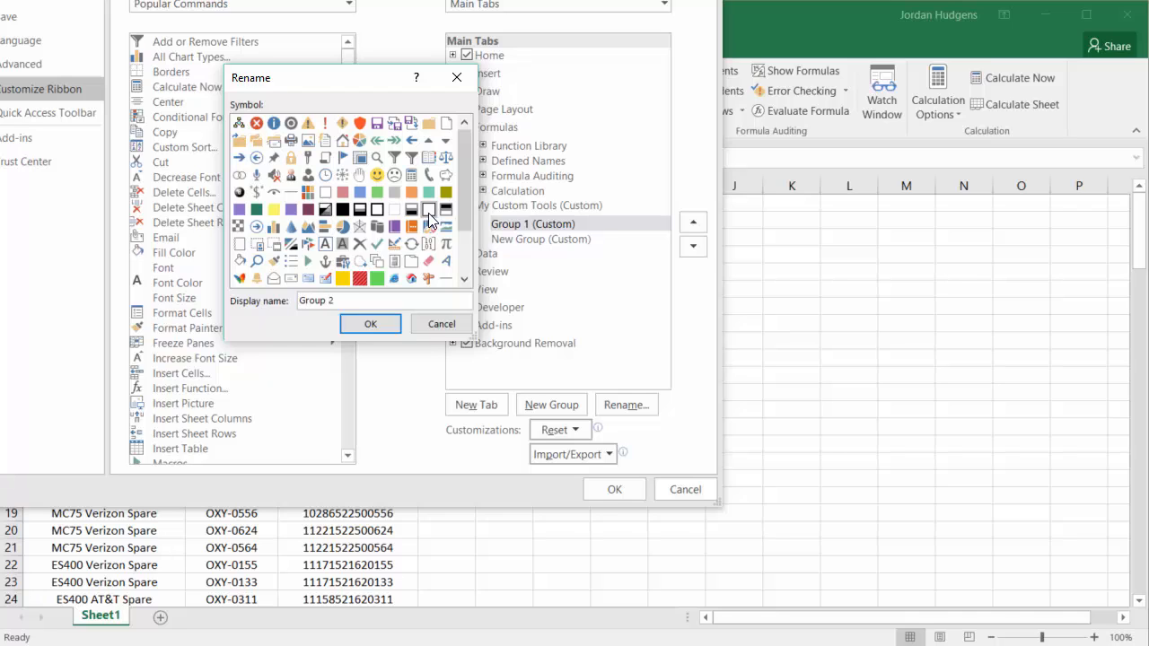
pyautogui.click(370, 323)
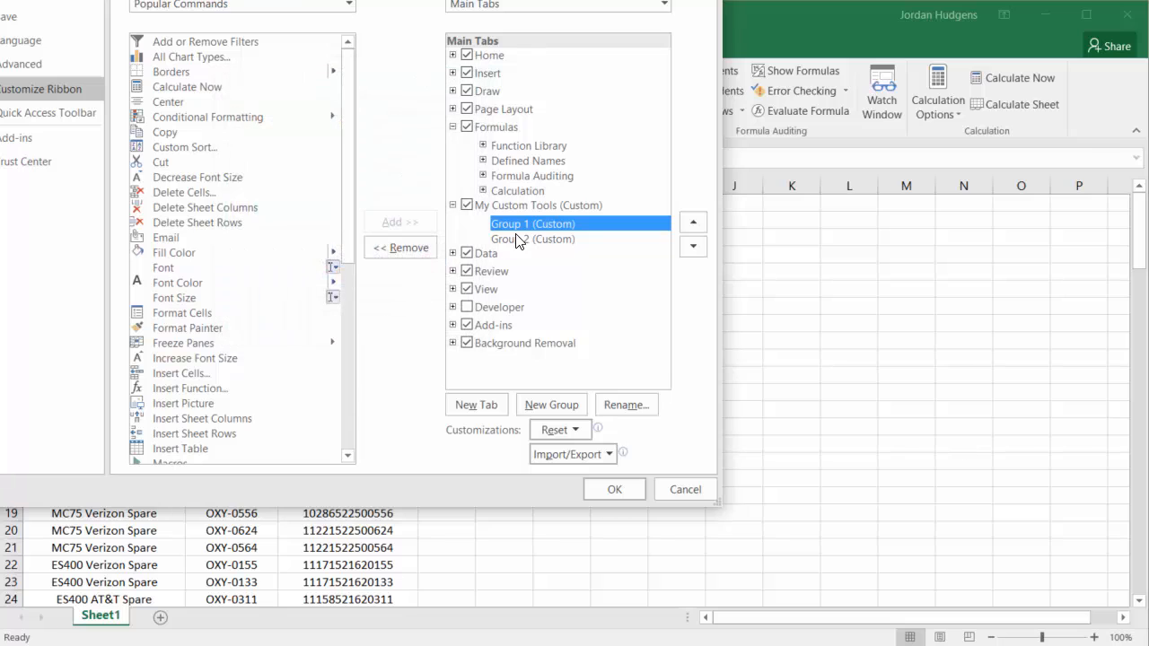
pyautogui.moveTo(529, 251)
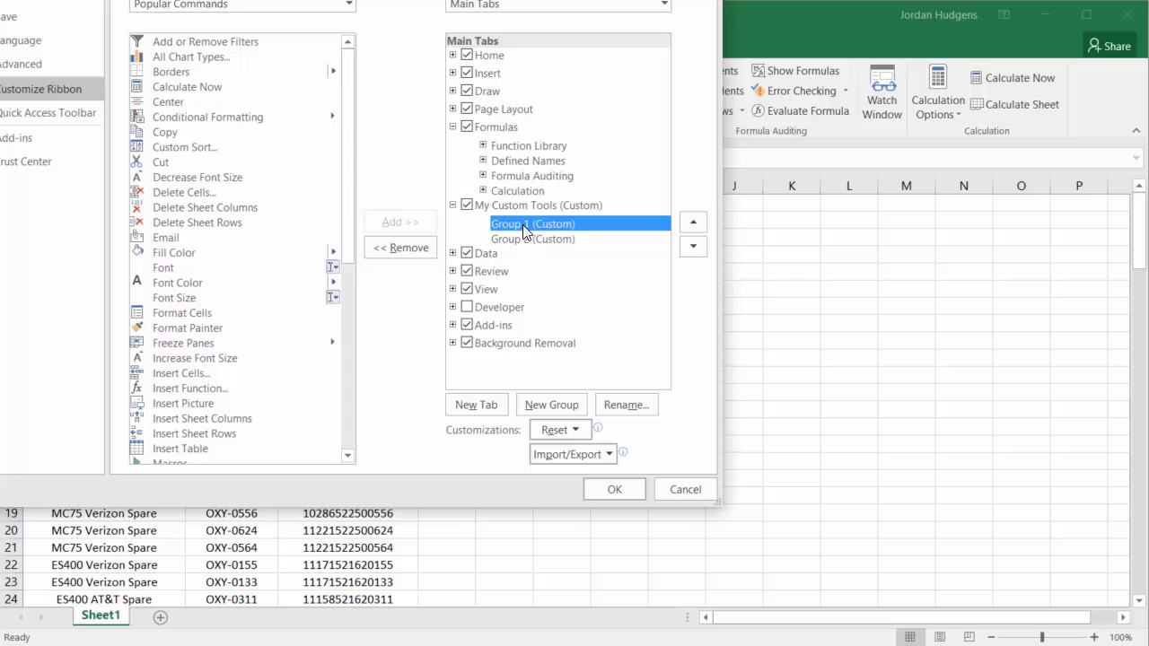
pyautogui.rightClick(532, 223)
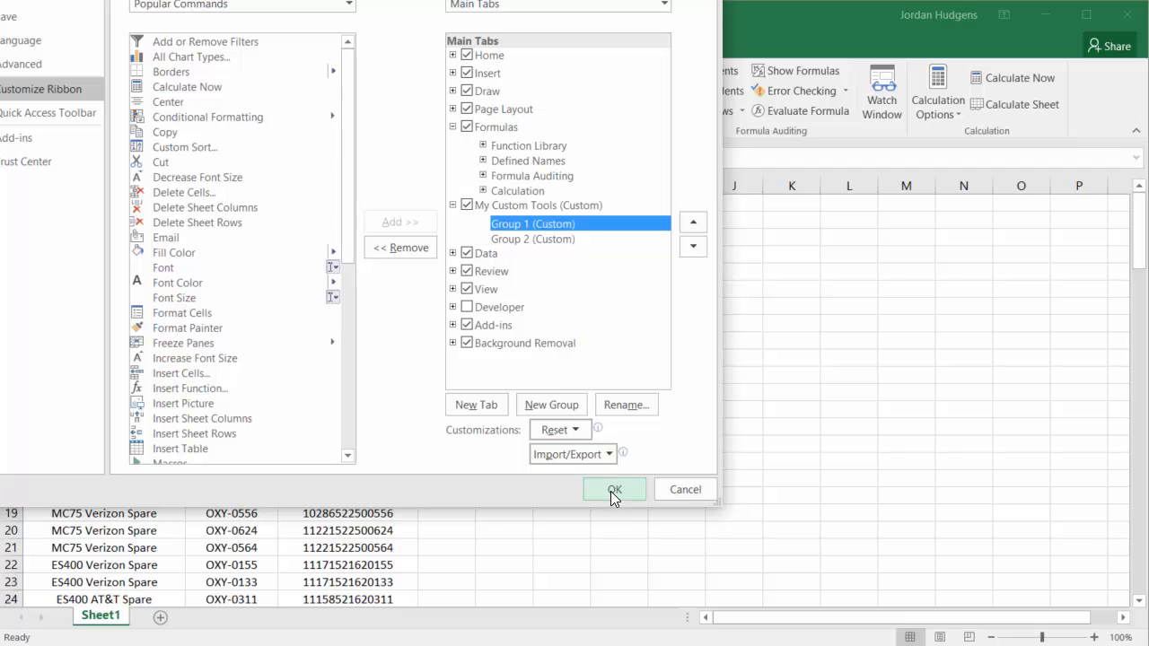
pyautogui.click(614, 489)
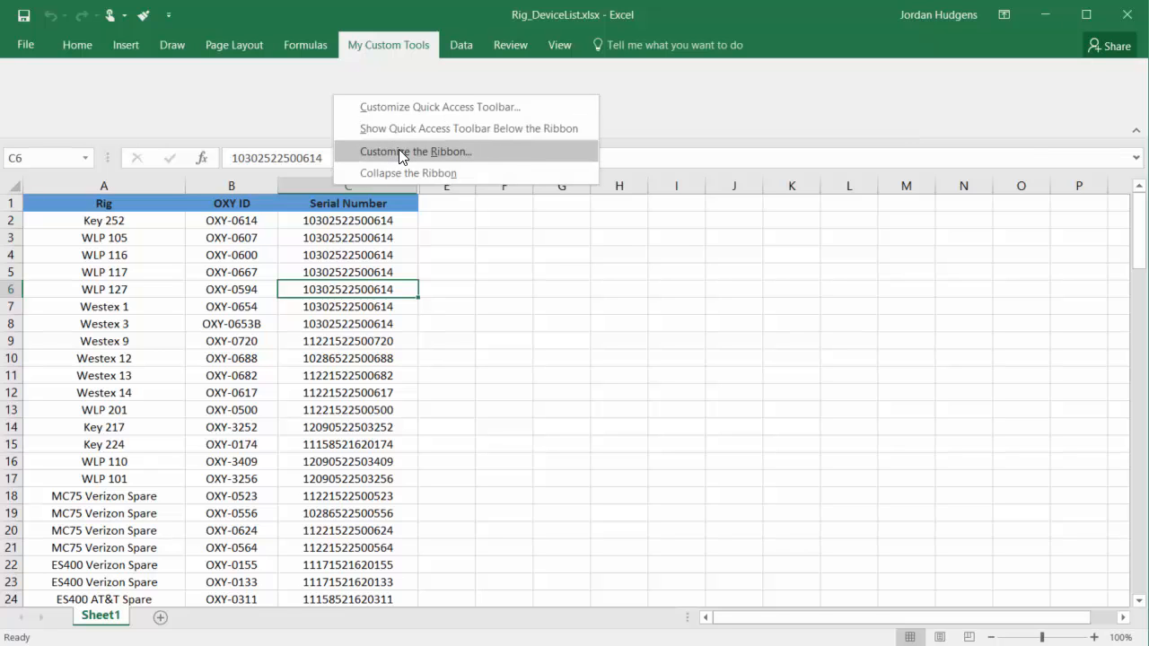
# Reopen the ribbon customization settings and confirm a rename of Group 1, keeping its name.
pyautogui.click(417, 151)
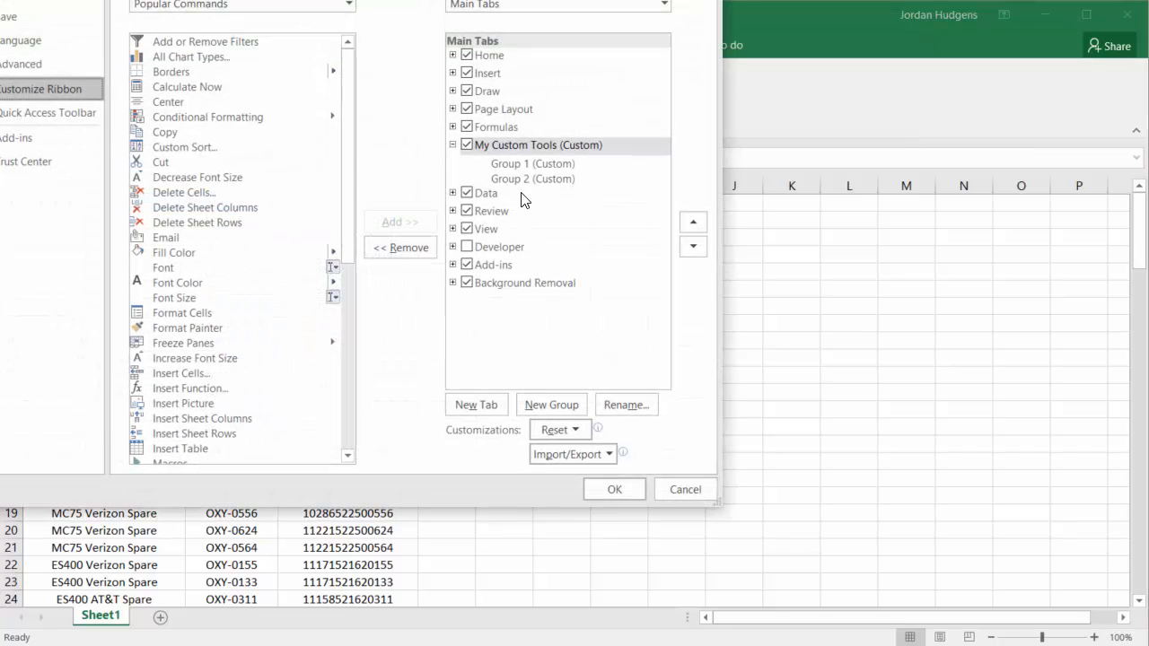
pyautogui.click(532, 163)
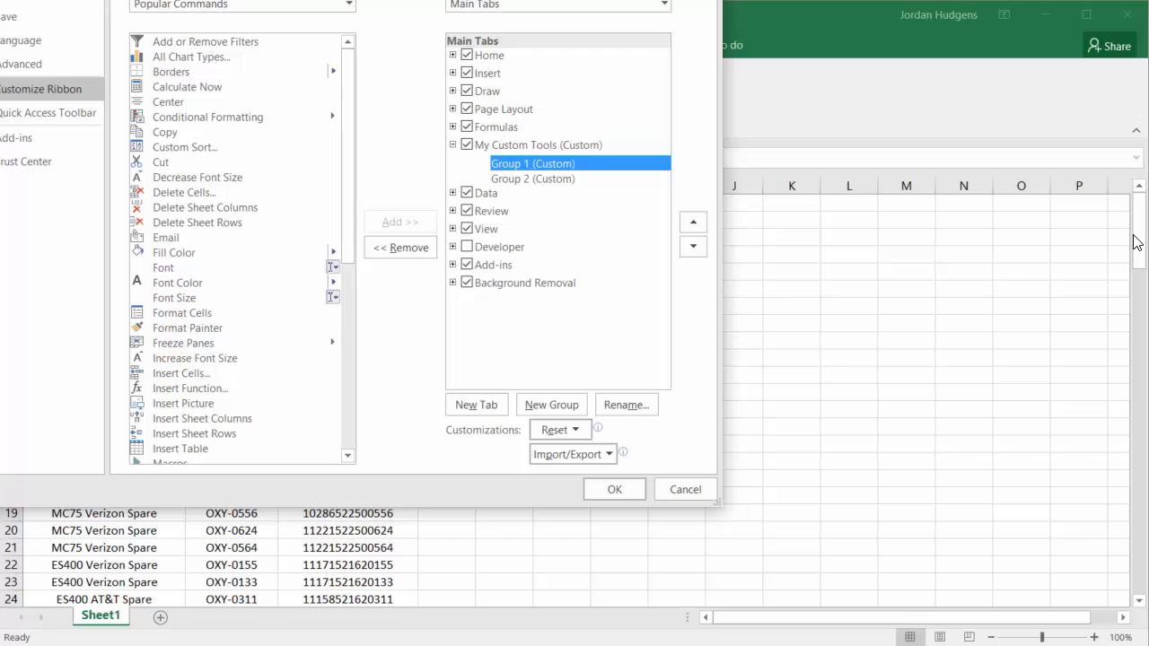
pyautogui.rightClick(532, 163)
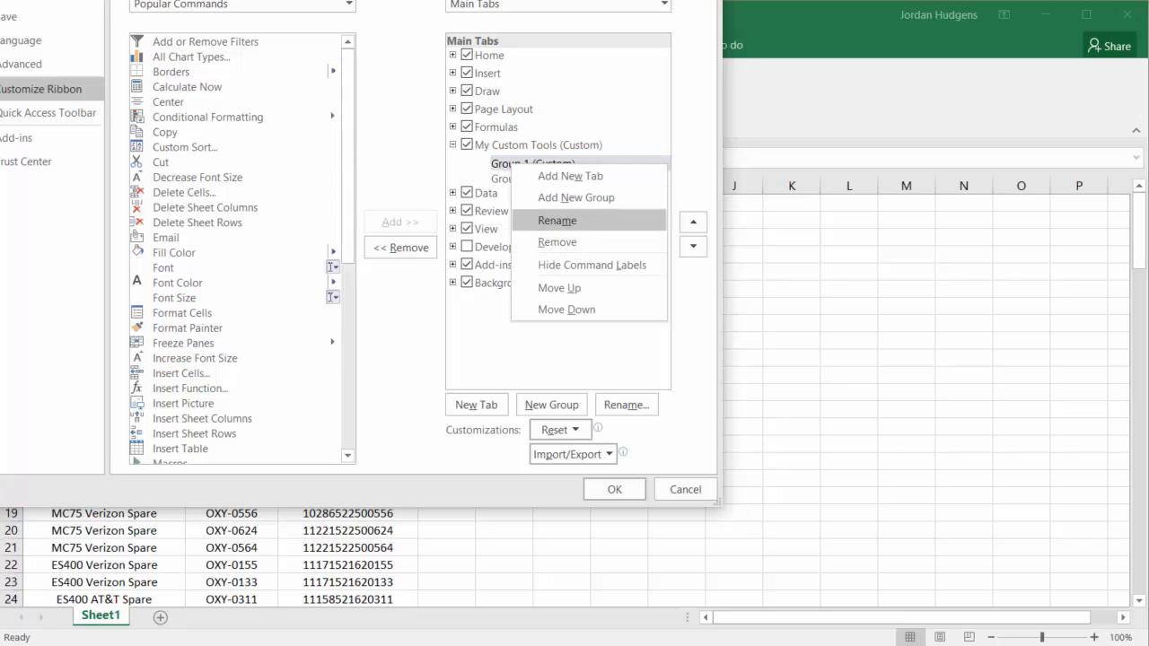
pyautogui.click(557, 220)
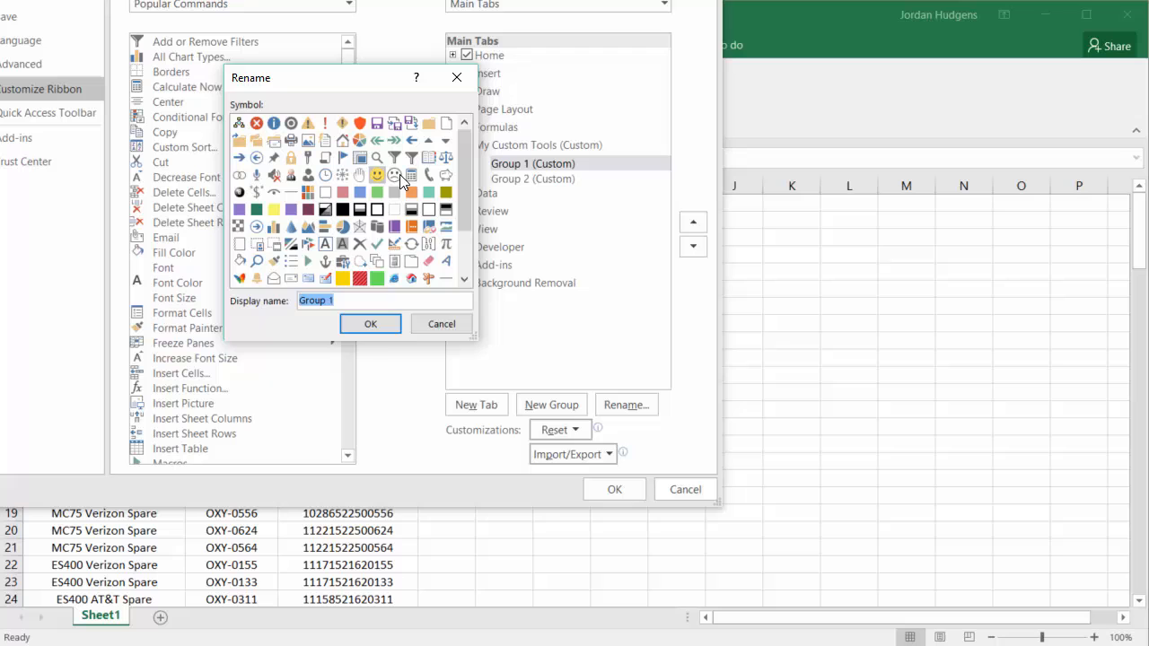
pyautogui.scroll(-3)
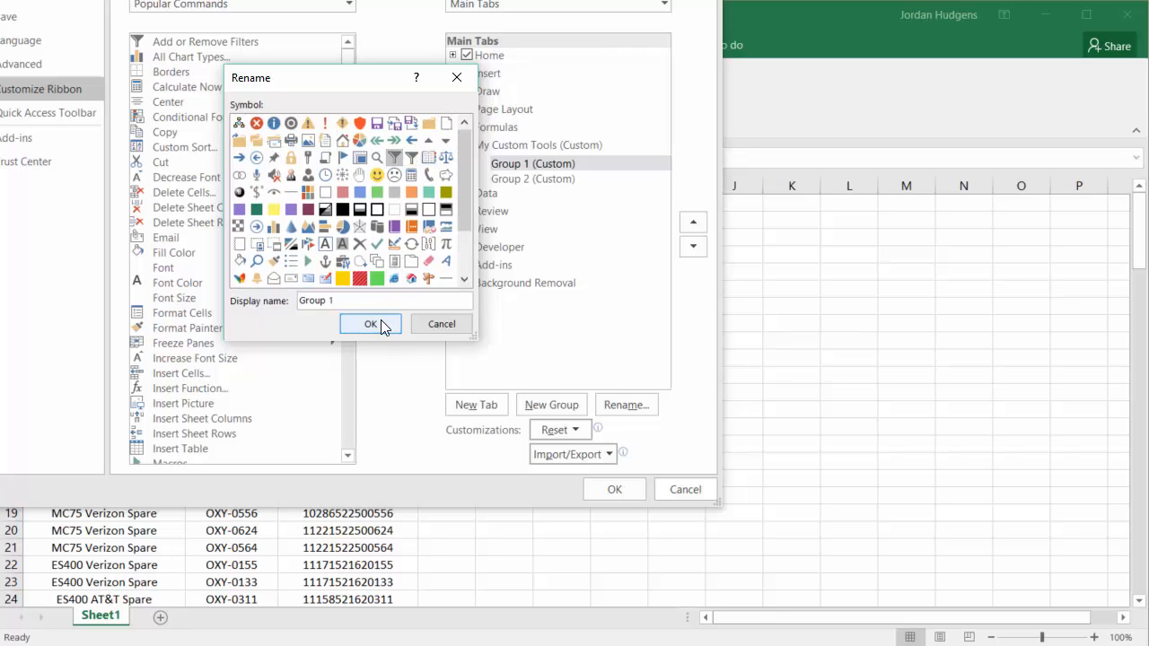
pyautogui.click(370, 324)
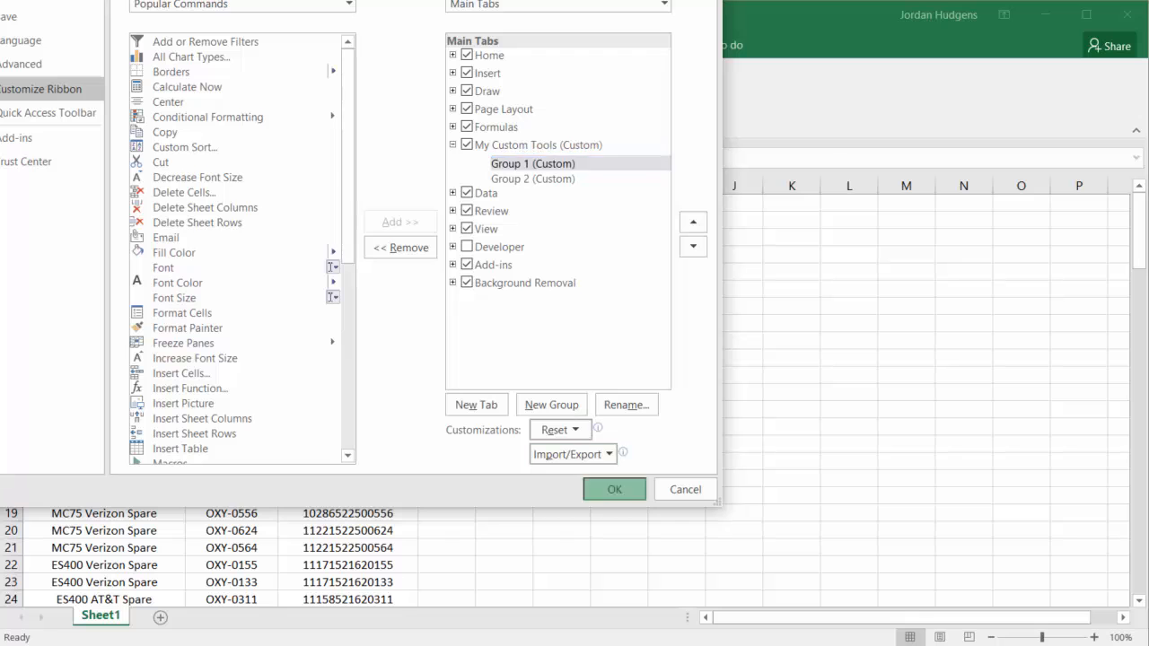
pyautogui.click(614, 489)
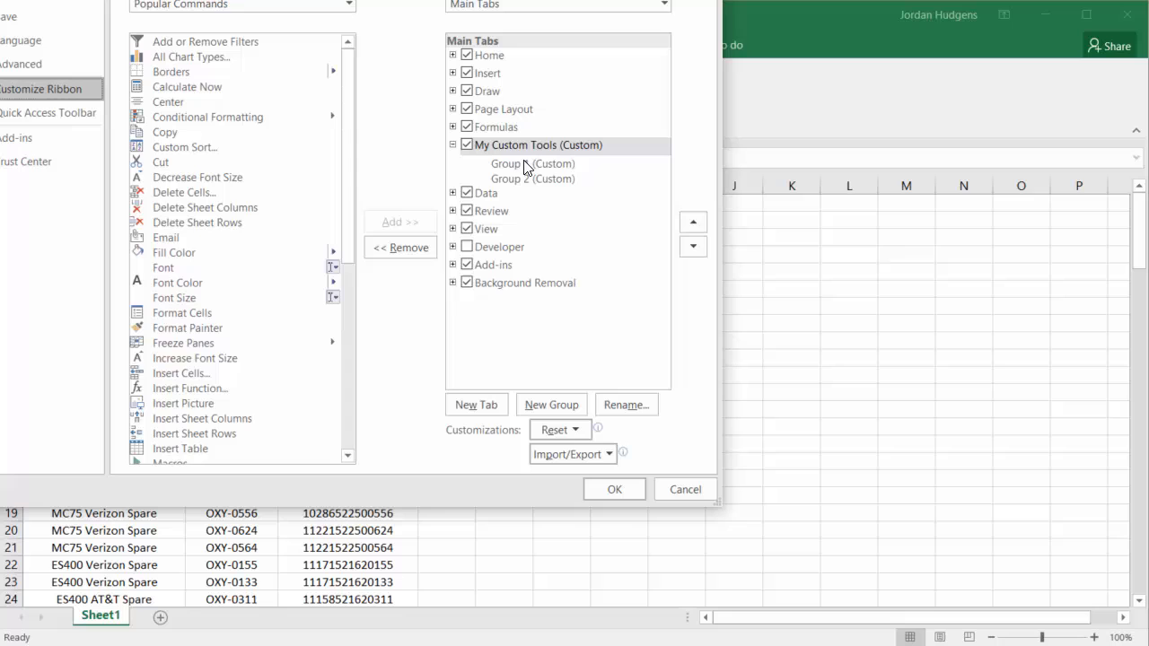
# Select the My Custom Tools tab entry and bring up its right-click options.
pyautogui.click(532, 164)
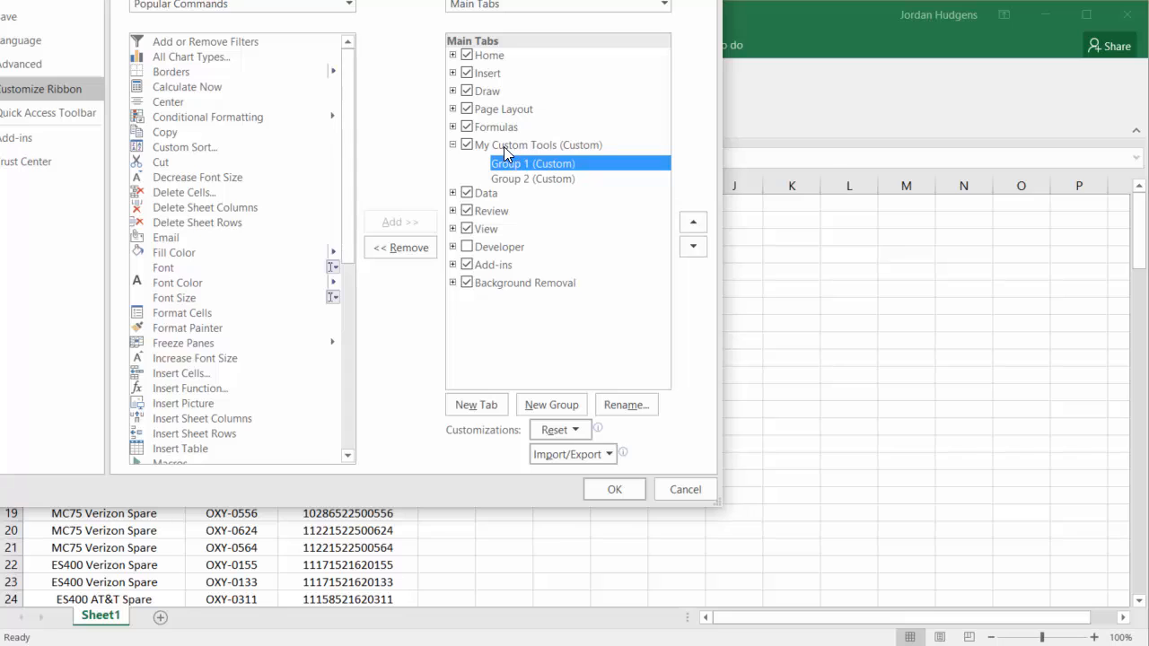
pyautogui.click(538, 145)
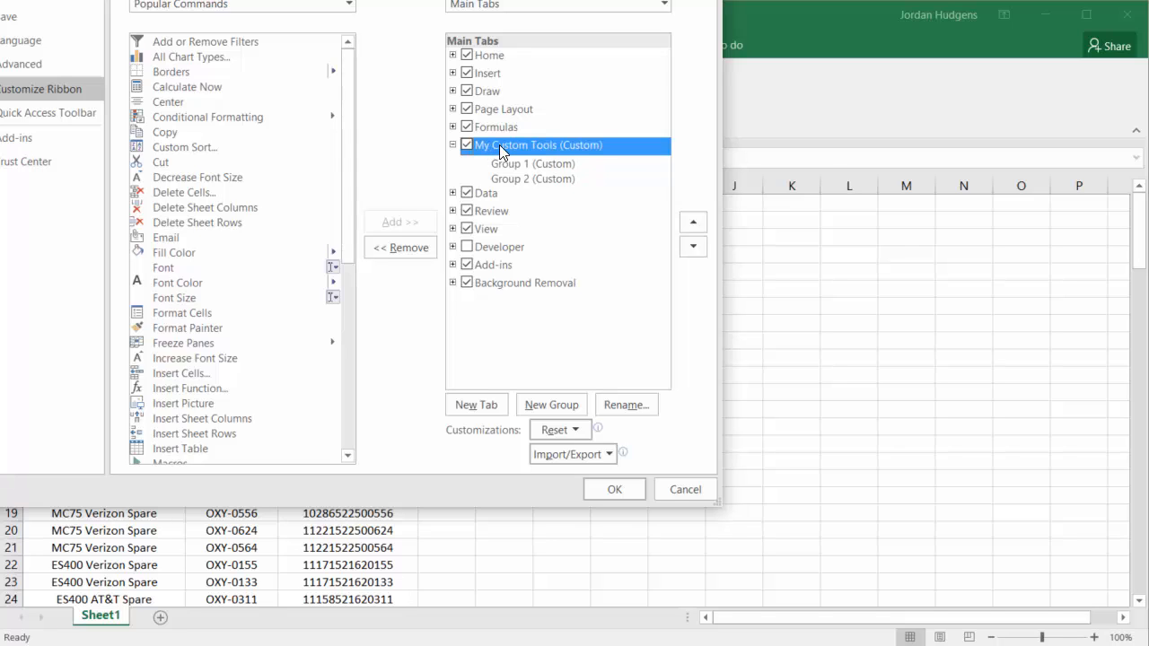
pyautogui.rightClick(539, 145)
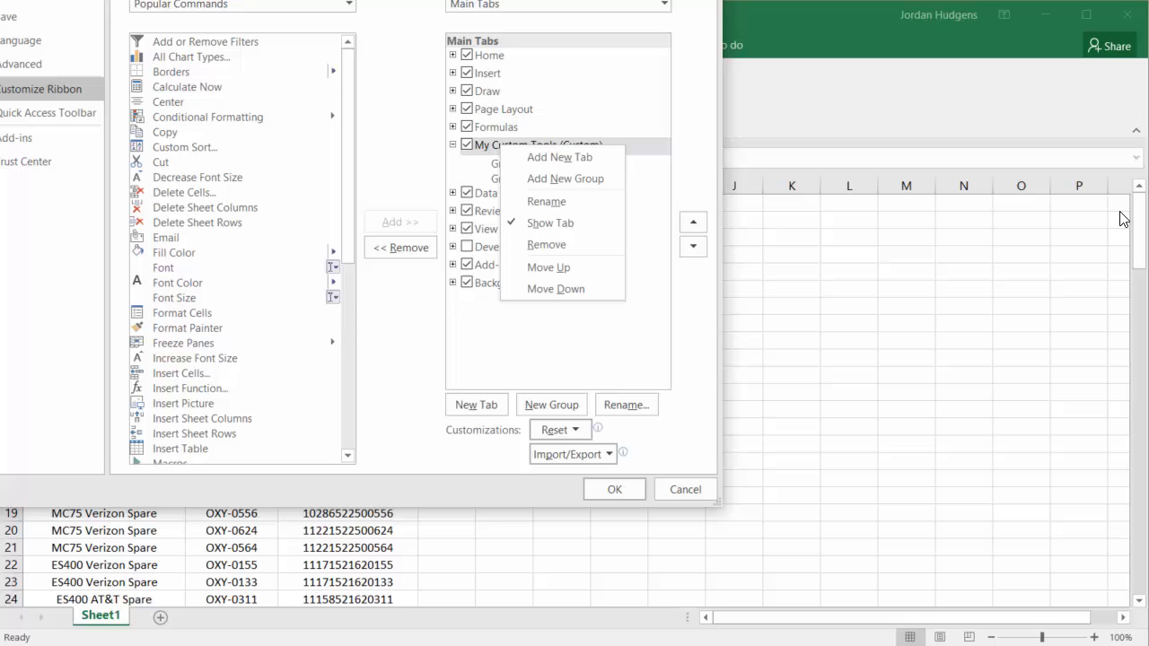
pyautogui.moveTo(546, 244)
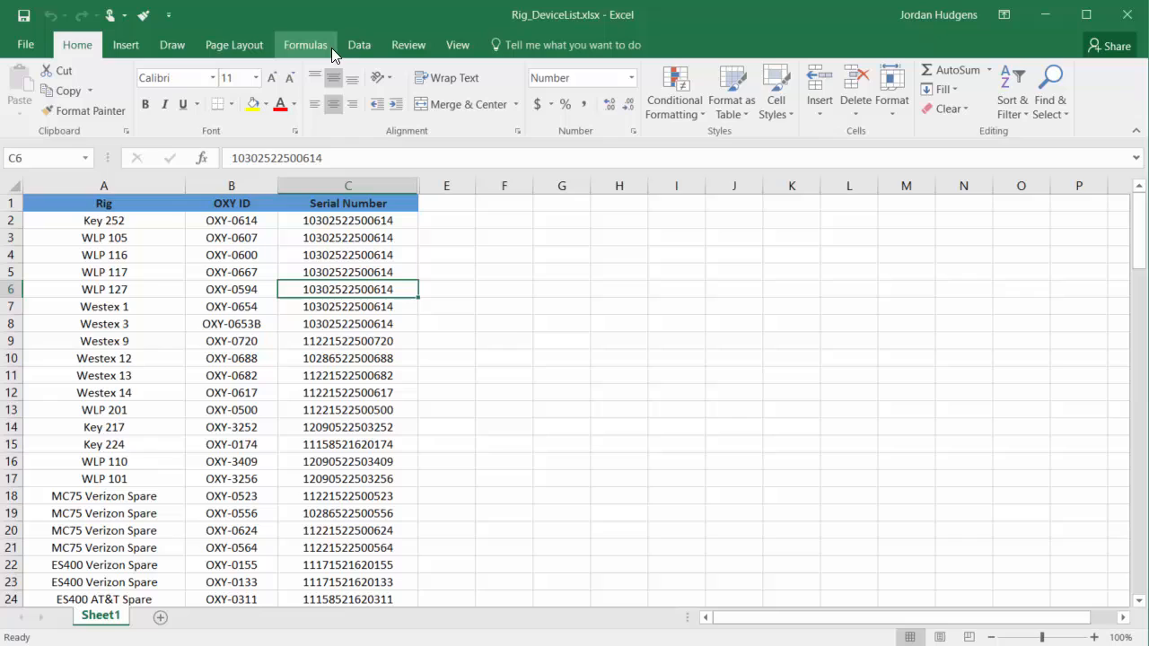
pyautogui.moveTo(332, 54)
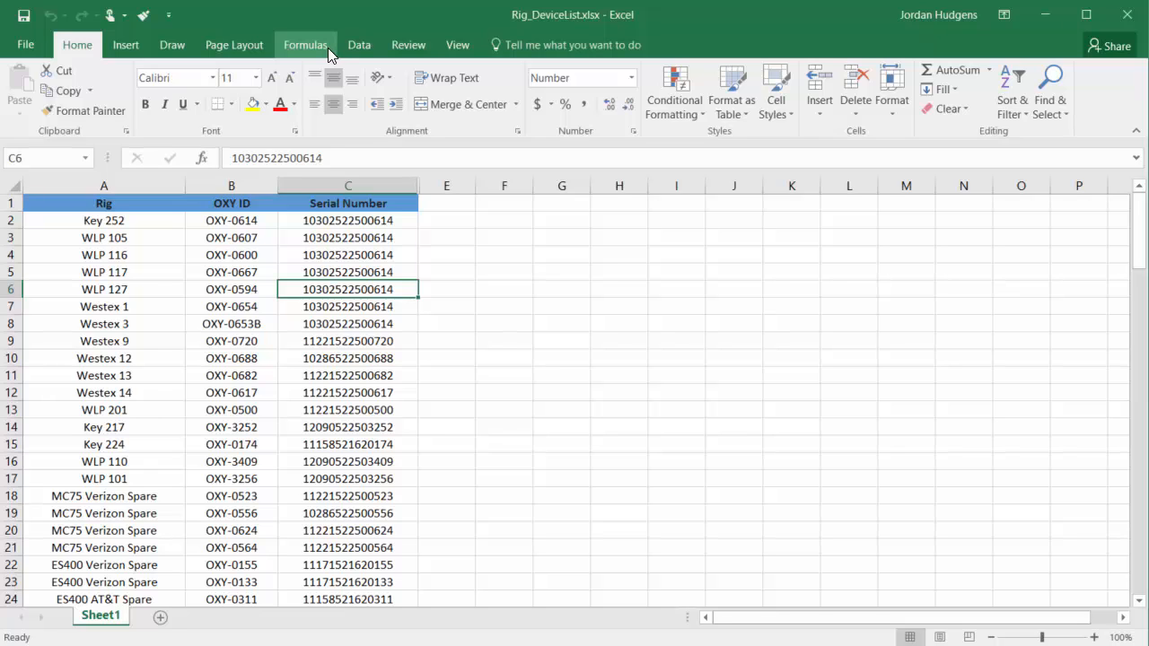